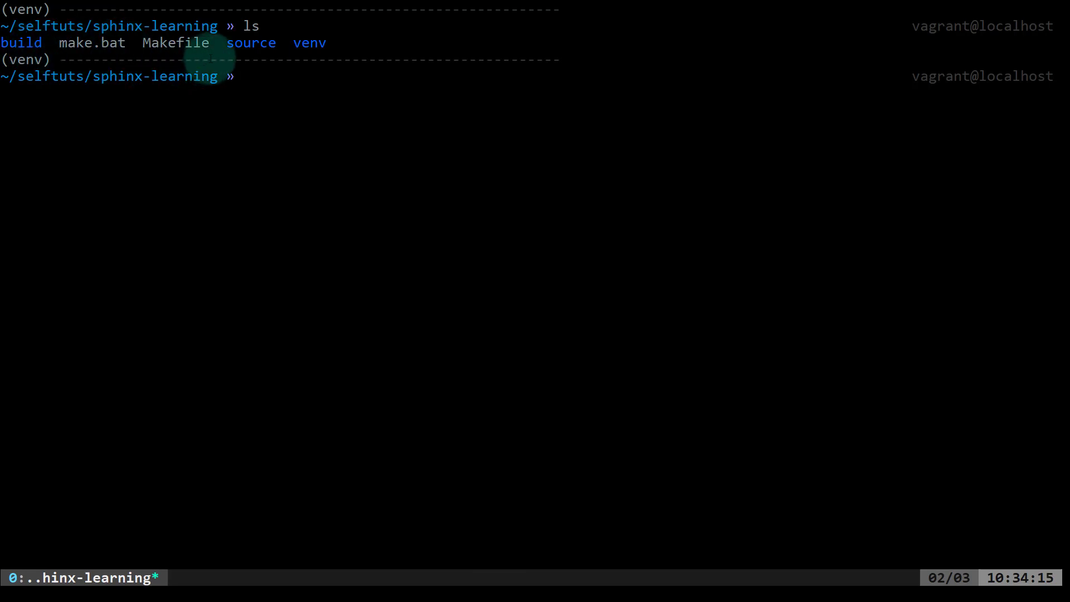
{"action": "mouse_move", "coordinate": [431, 225]}
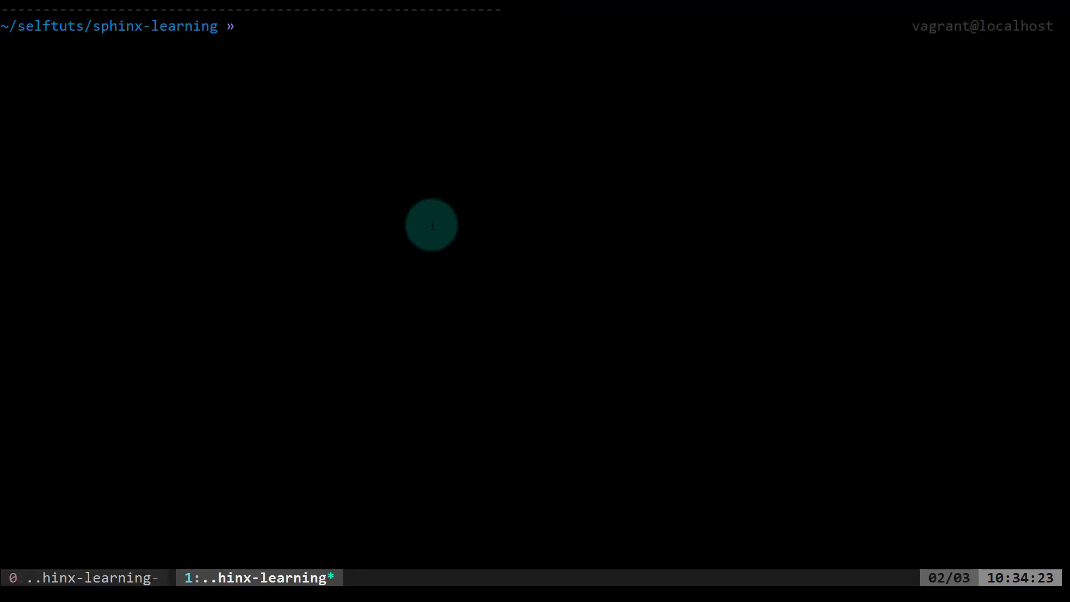
- From build/html, start watchhttpserver serving the docs on port 9000
{"action": "type", "text": "cd build"}
{"action": "type", "text": "ls"}
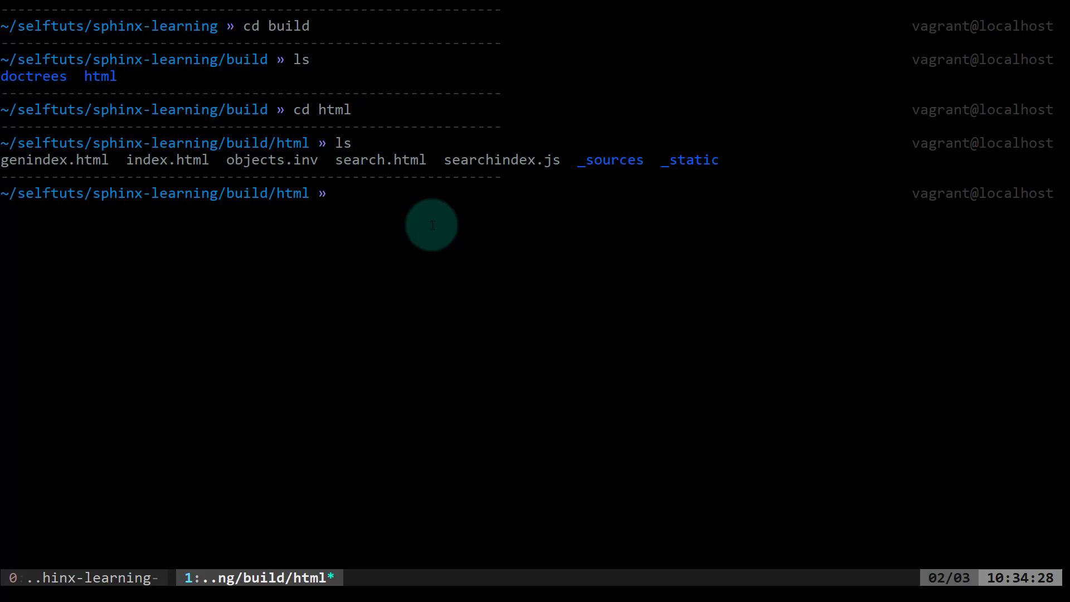
{"action": "type", "text": "watchhttpserver"}
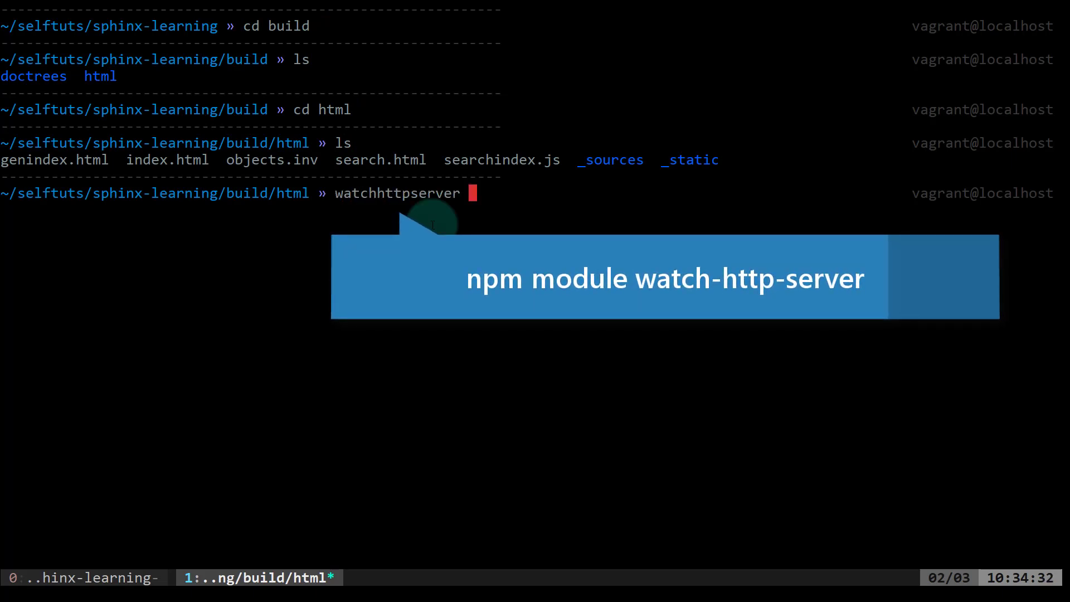
{"action": "type", "text": "-p"}
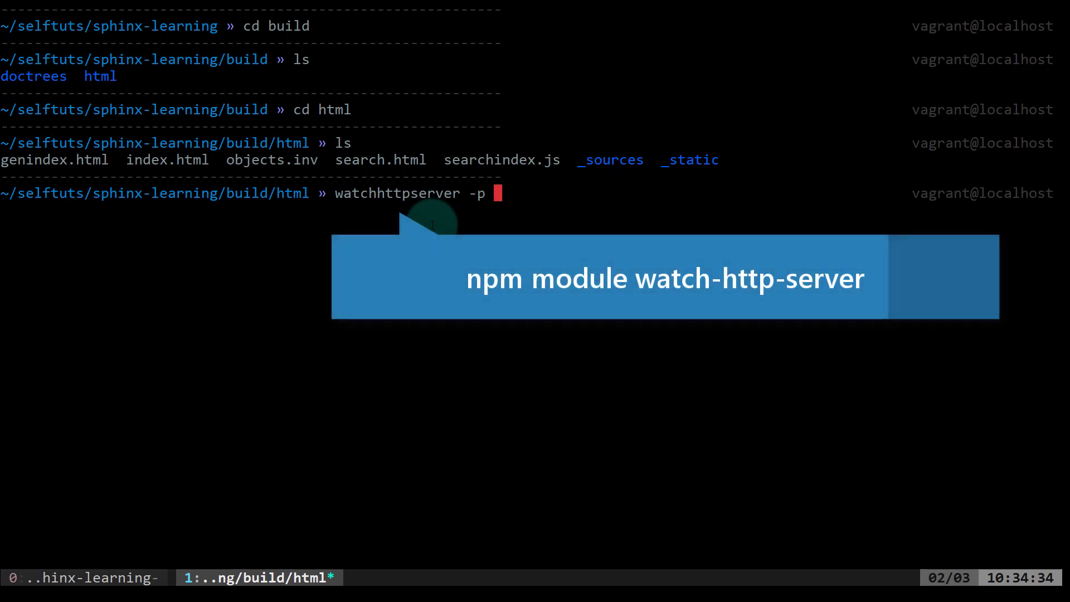
{"action": "type", "text": "900"}
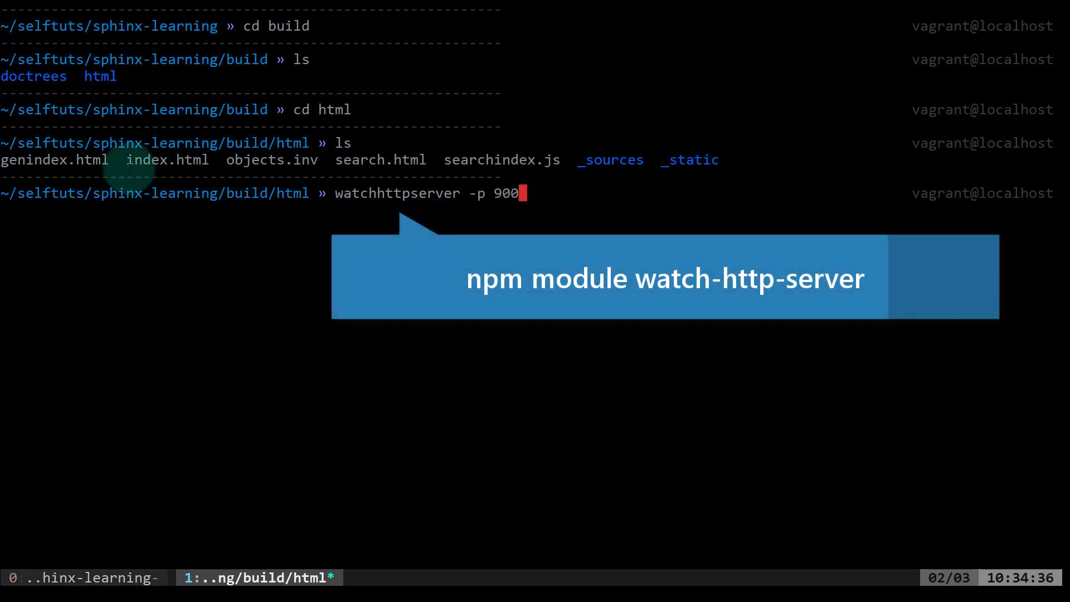
{"action": "mouse_move", "coordinate": [275, 268]}
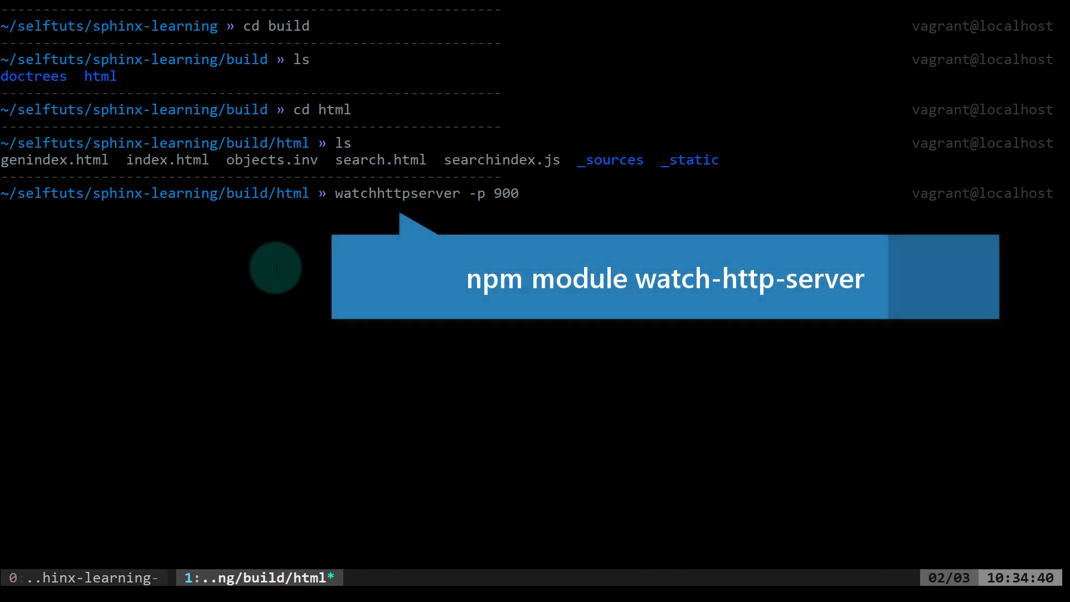
{"action": "type", "text": "0"}
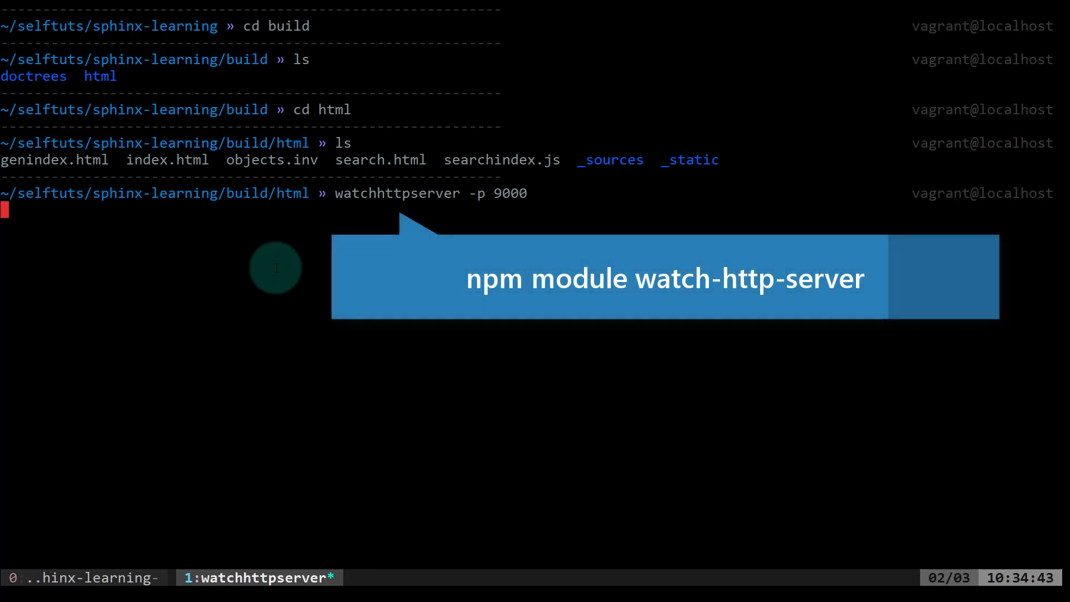
{"action": "key", "text": "Return"}
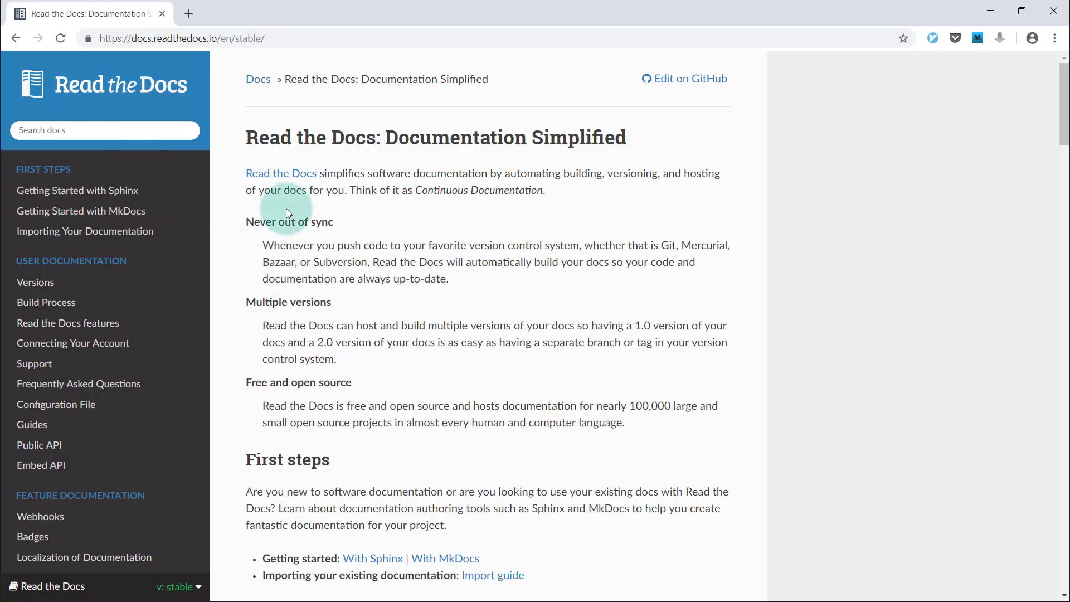
{"action": "mouse_move", "coordinate": [4, 359]}
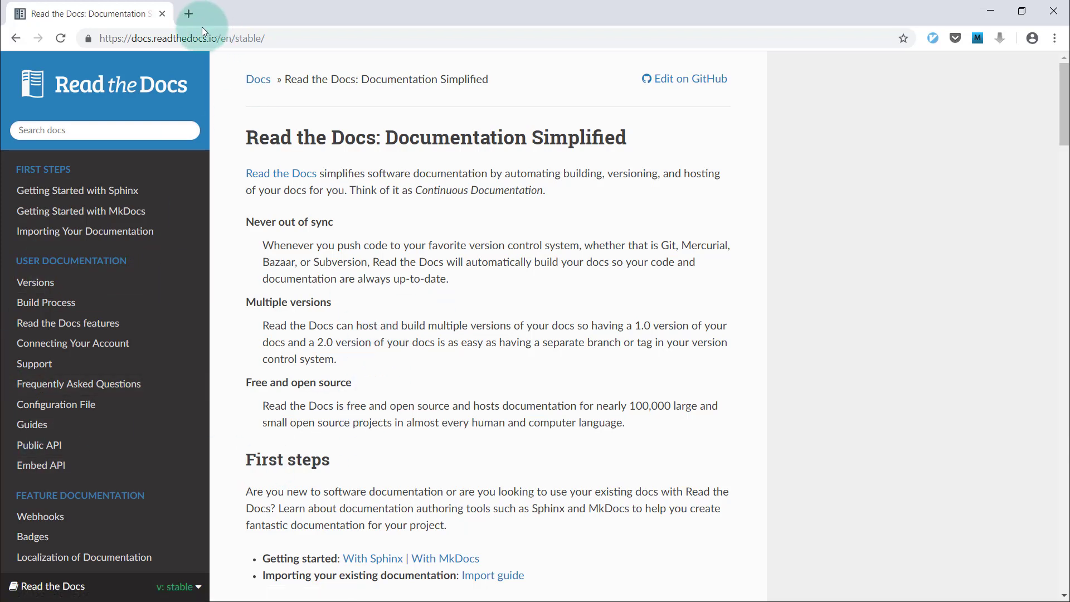
{"action": "mouse_move", "coordinate": [189, 14]}
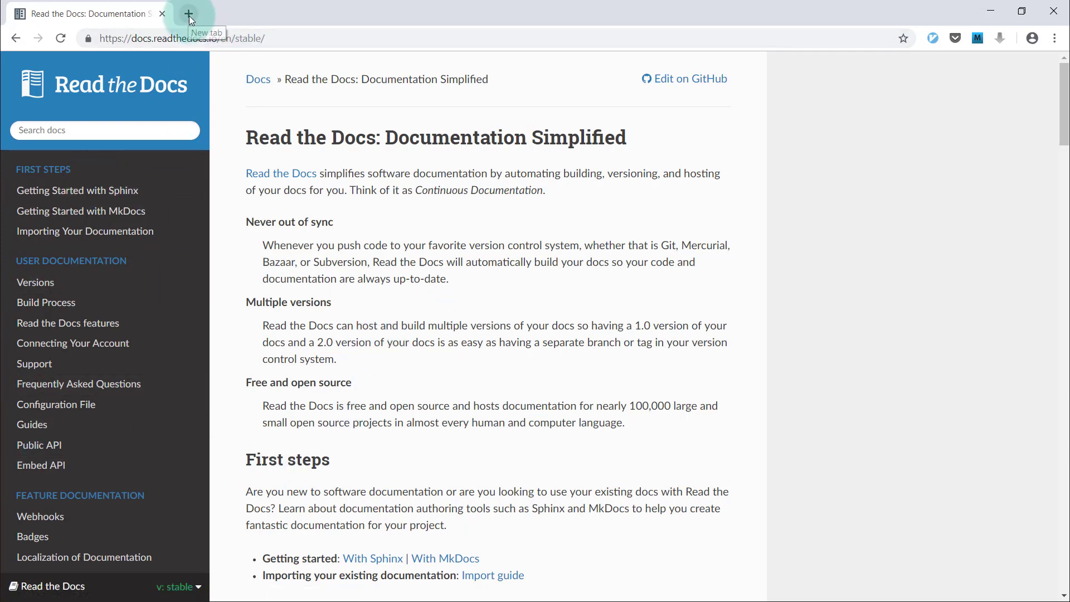
{"action": "mouse_move", "coordinate": [306, 326]}
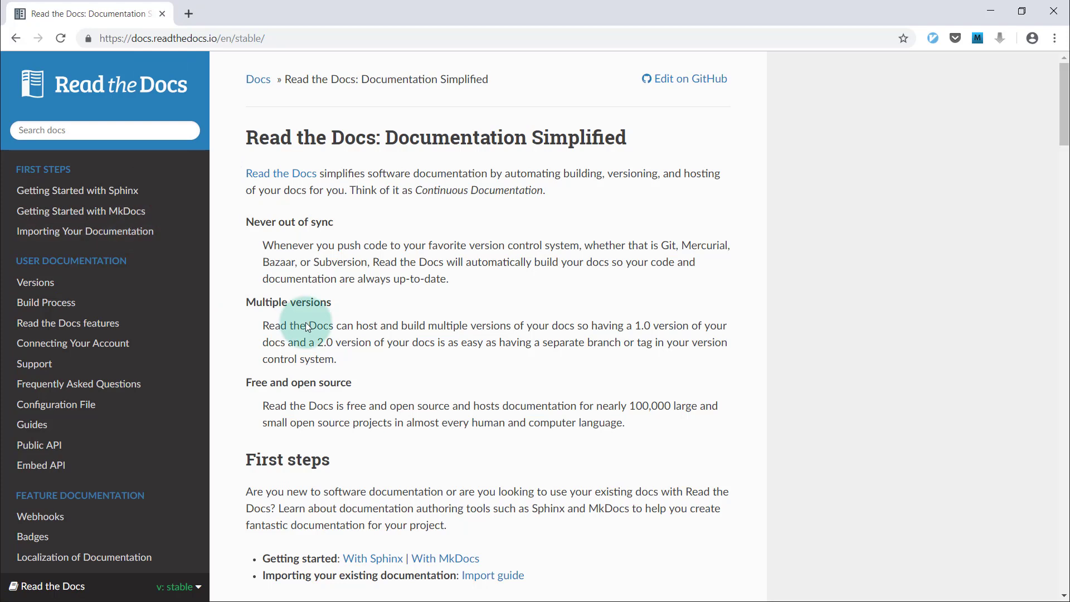
{"action": "mouse_move", "coordinate": [188, 13]}
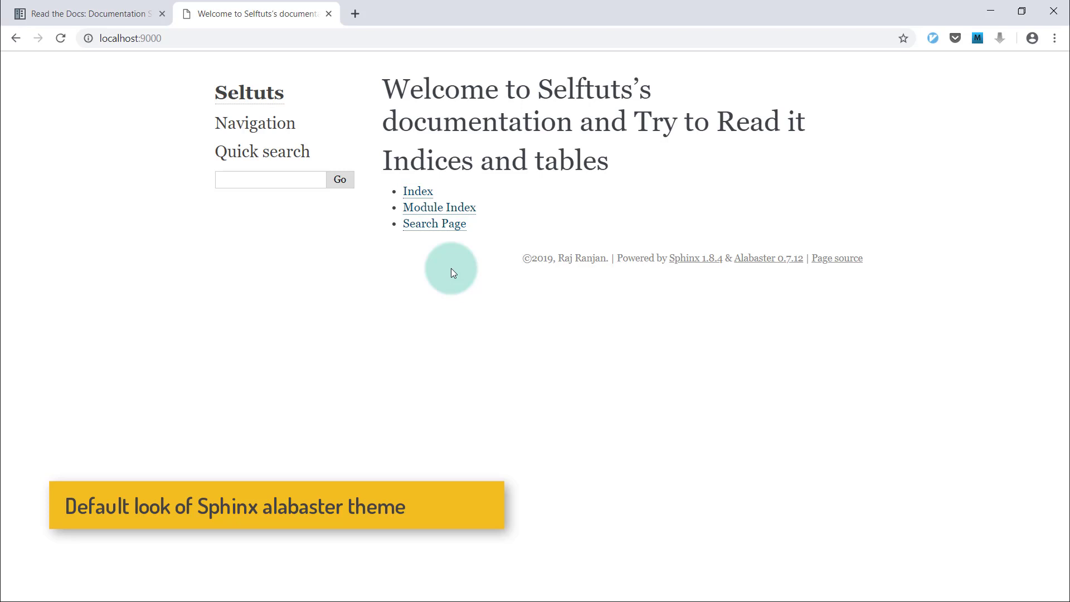
{"action": "mouse_move", "coordinate": [348, 199]}
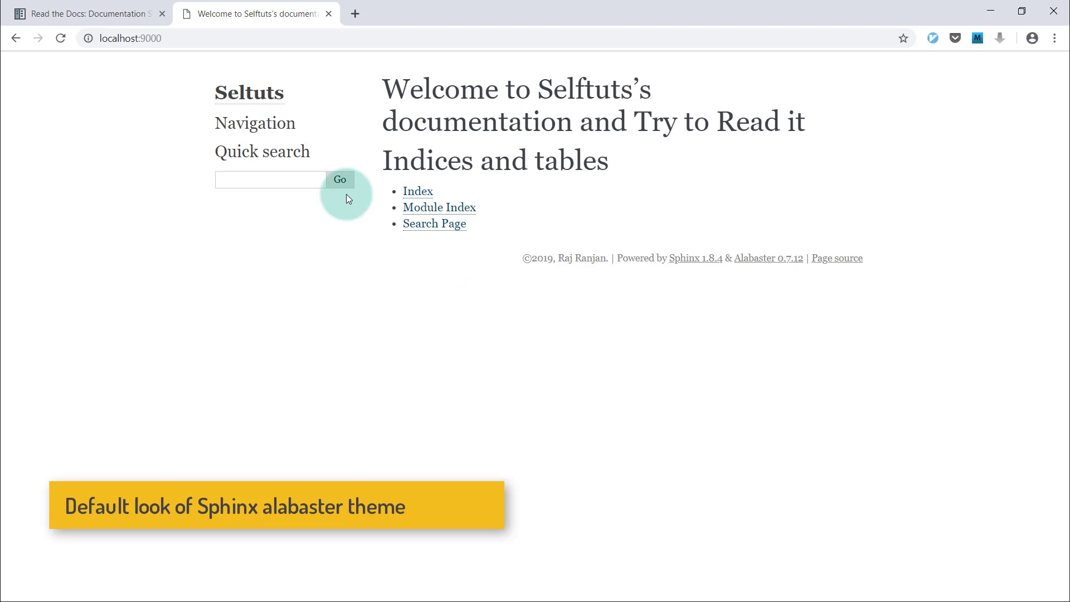
{"action": "left_click", "coordinate": [82, 12]}
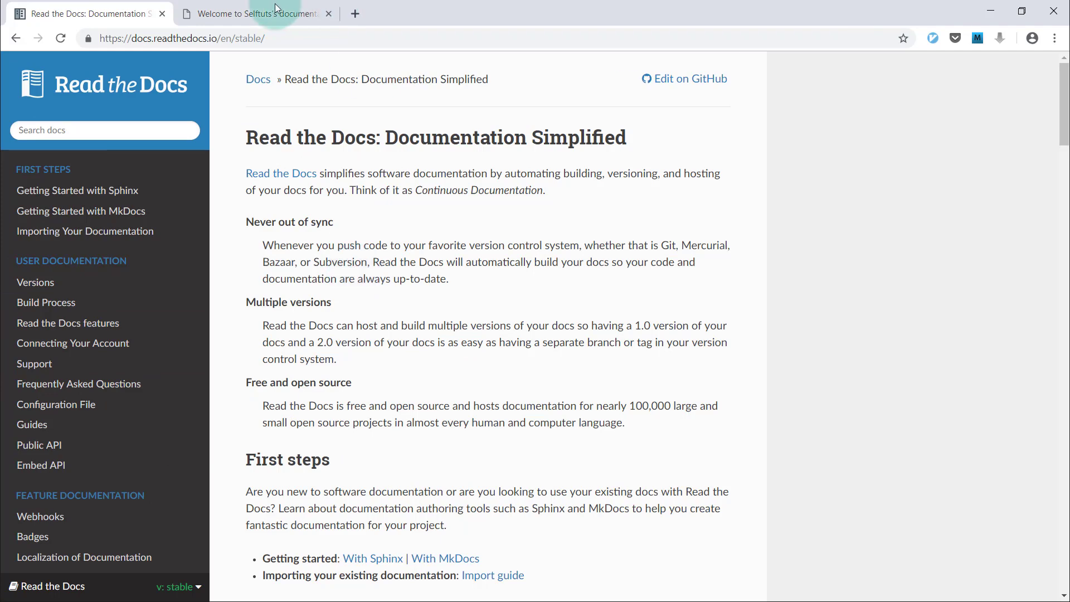
{"action": "left_click", "coordinate": [256, 13]}
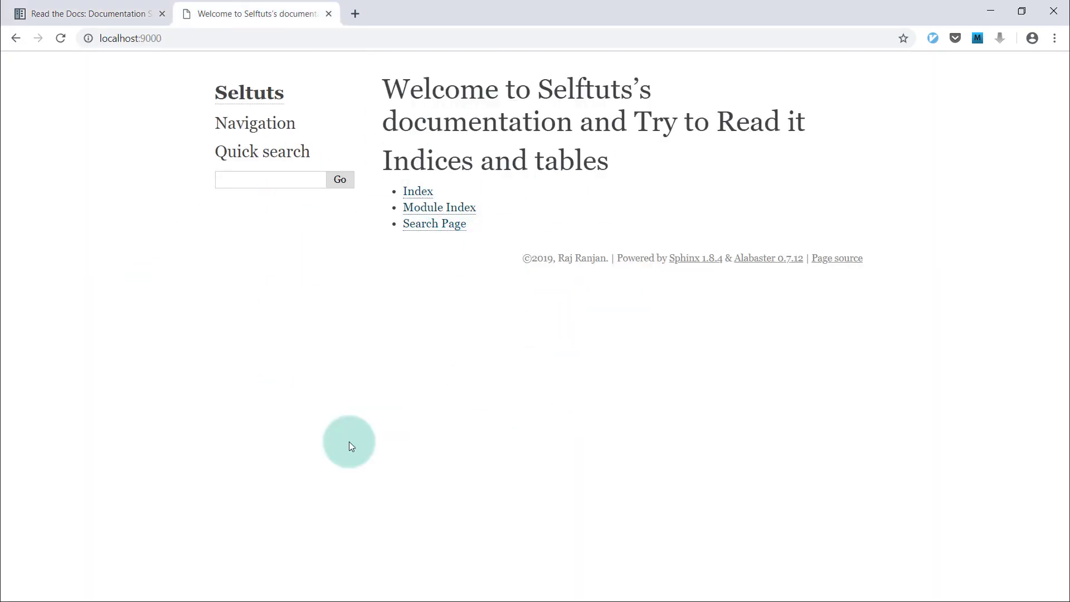
{"action": "mouse_move", "coordinate": [374, 119]}
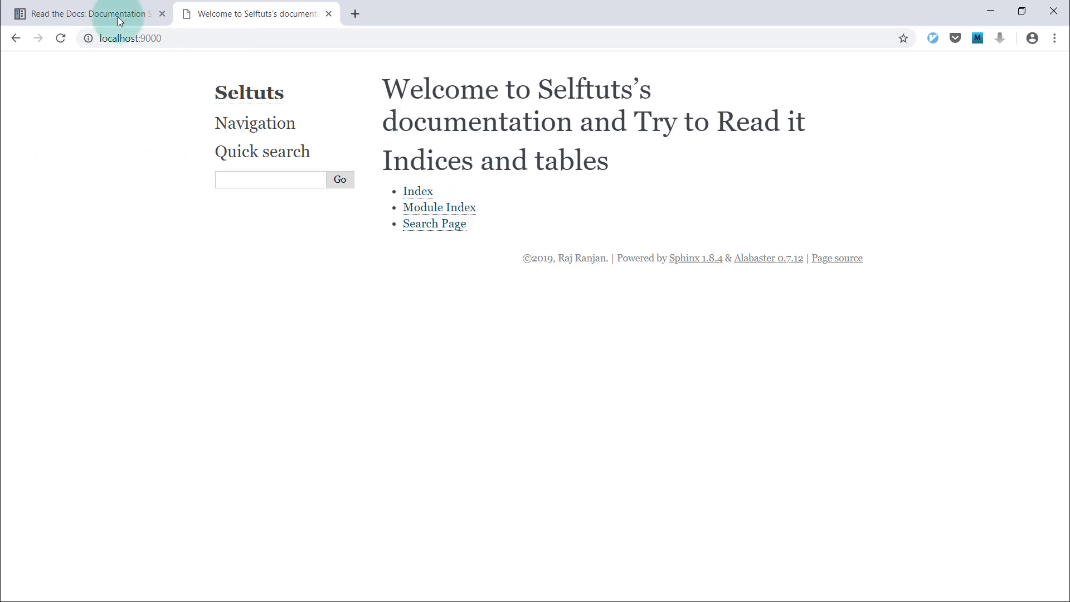
{"action": "left_click", "coordinate": [82, 13]}
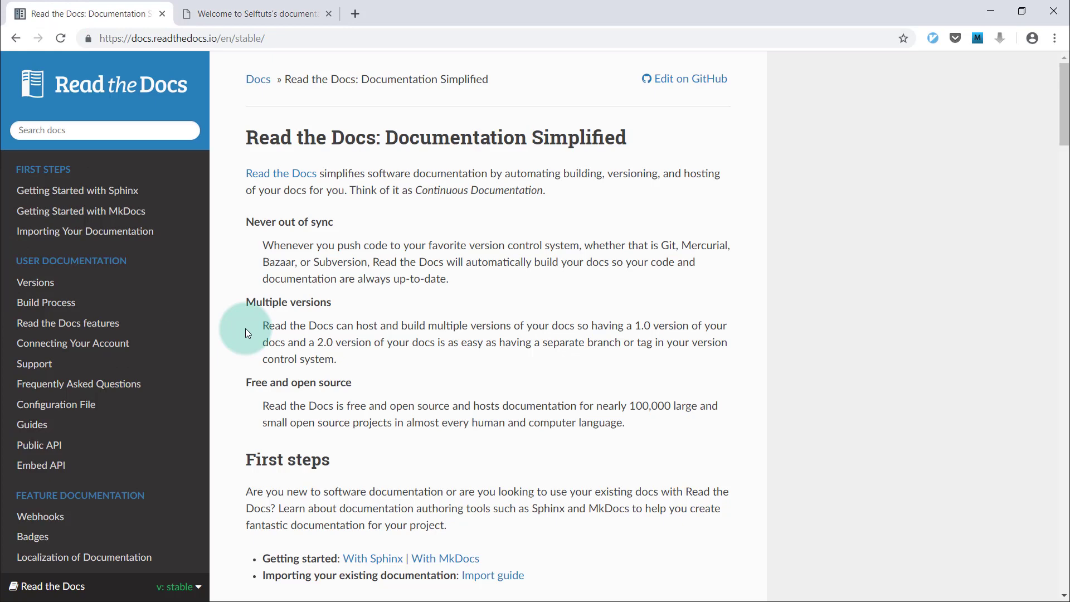
{"action": "left_click", "coordinate": [256, 13]}
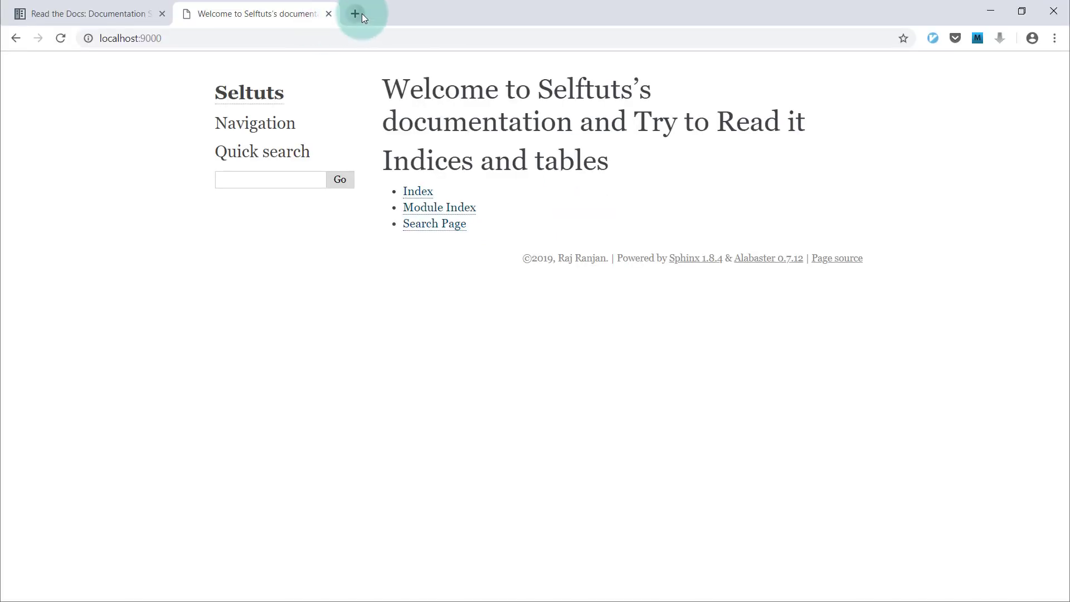
- Search Google for 'read the docs theme in sphinx' and open the rtfd/sphinx_rtd_theme GitHub result
{"action": "left_click", "coordinate": [355, 13]}
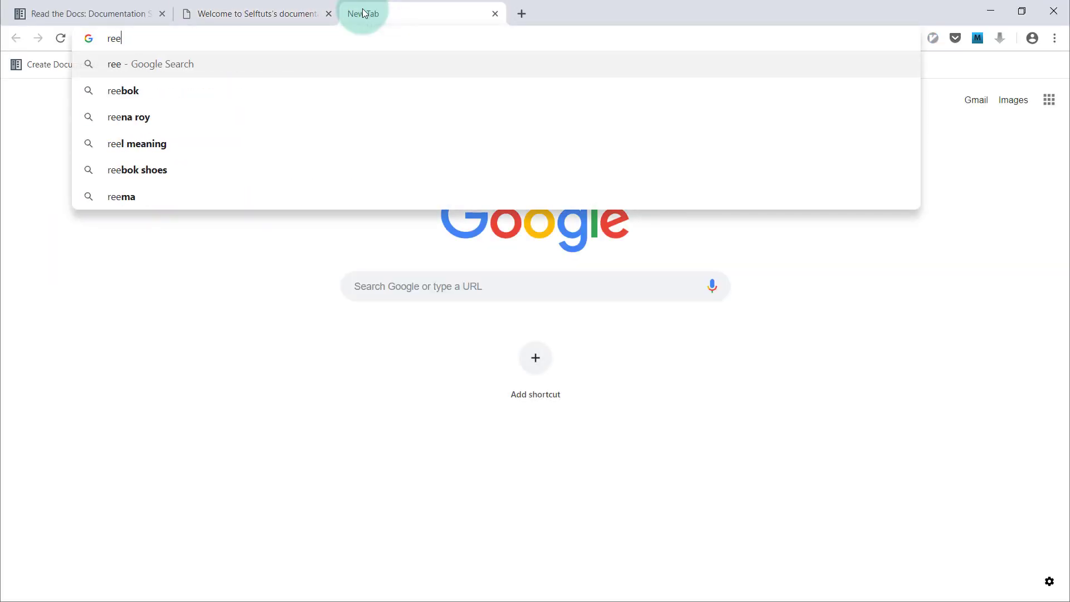
{"action": "type", "text": "read the"}
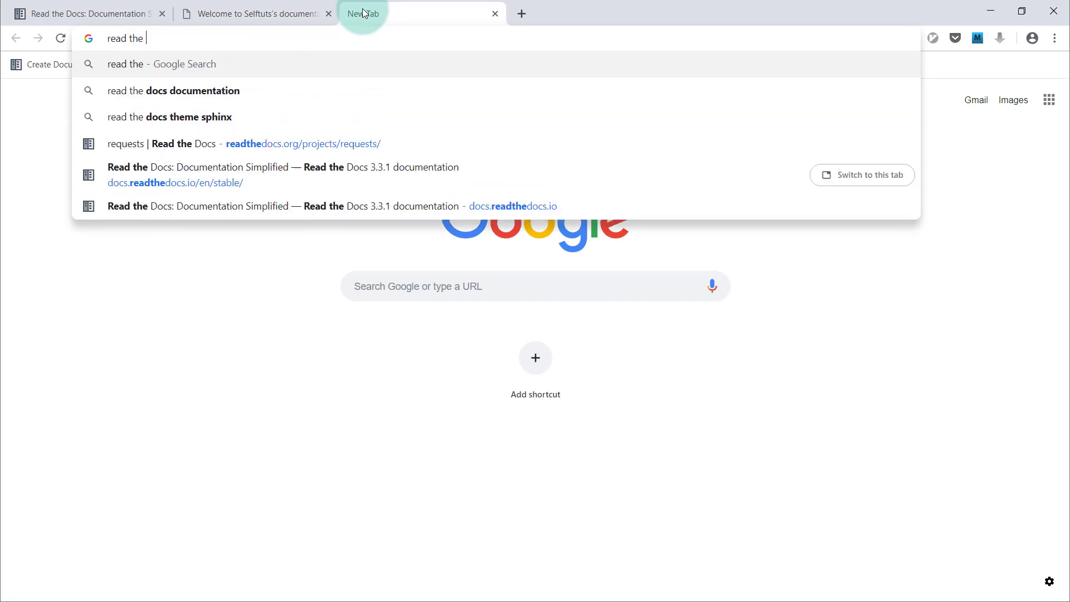
{"action": "type", "text": "docs ther"}
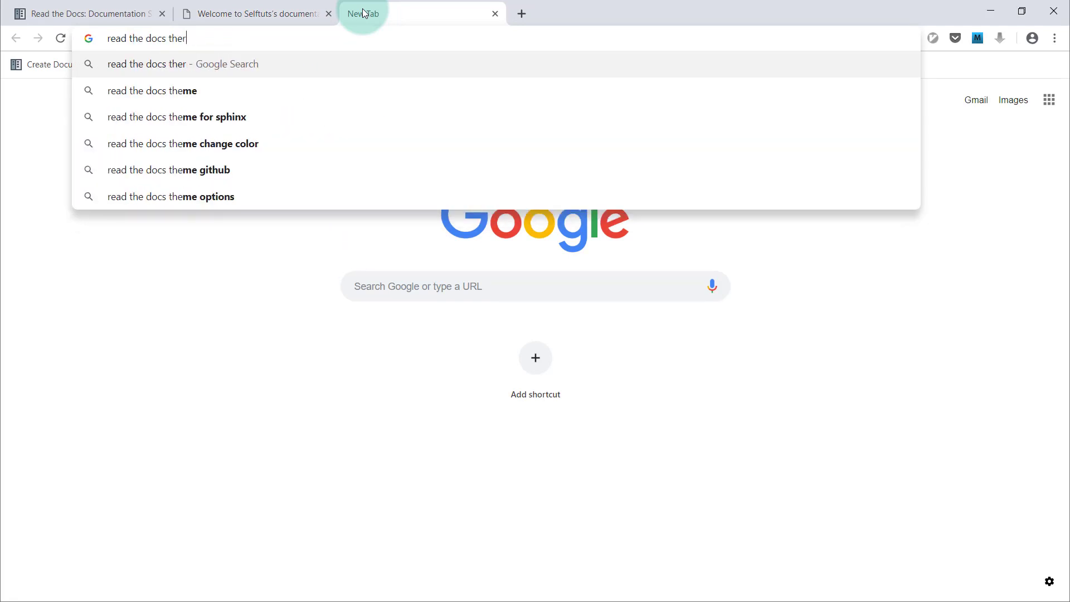
{"action": "type", "text": "me in s"}
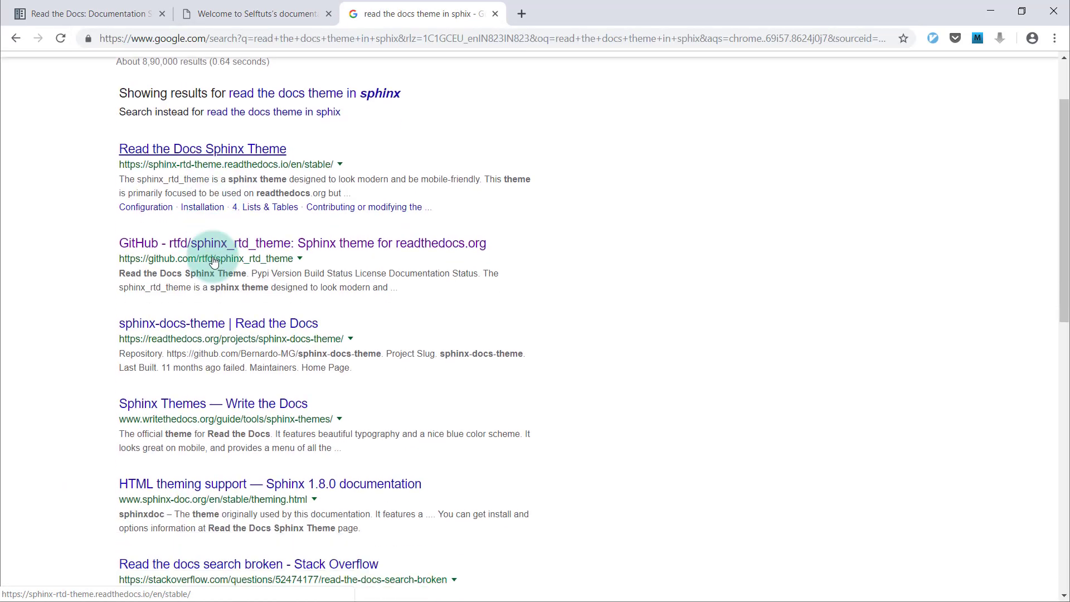
{"action": "scroll", "scroll_direction": "up", "scroll_amount": 3}
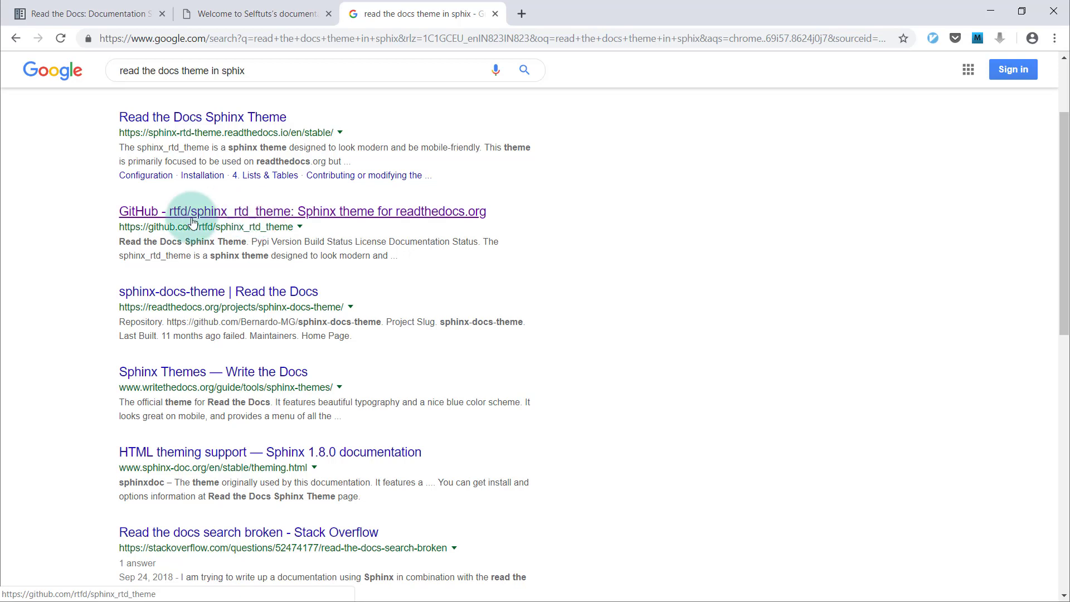
{"action": "mouse_move", "coordinate": [265, 235]}
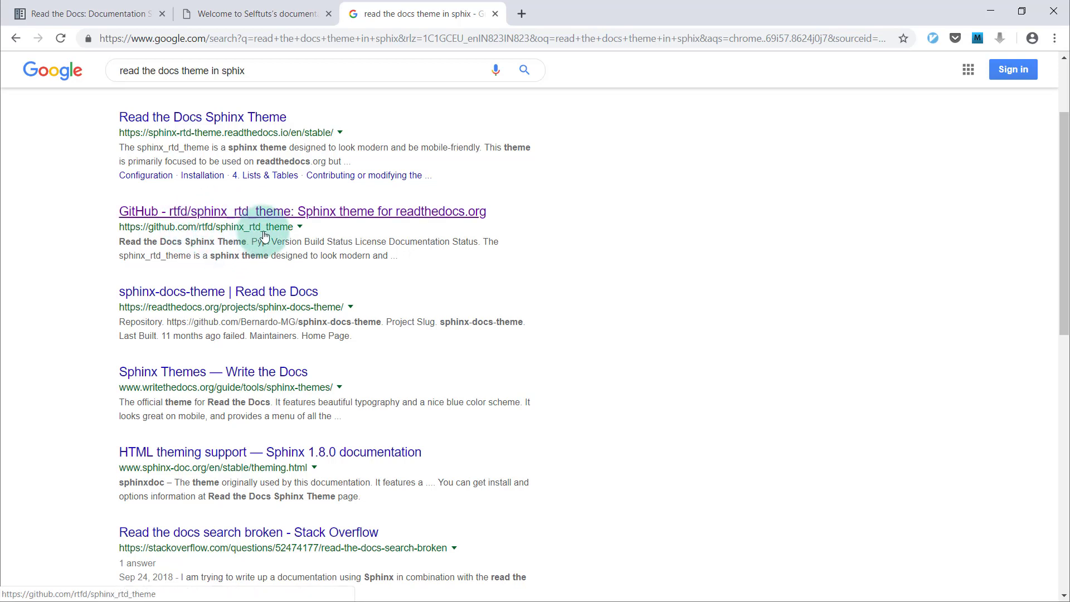
{"action": "left_click", "coordinate": [303, 211]}
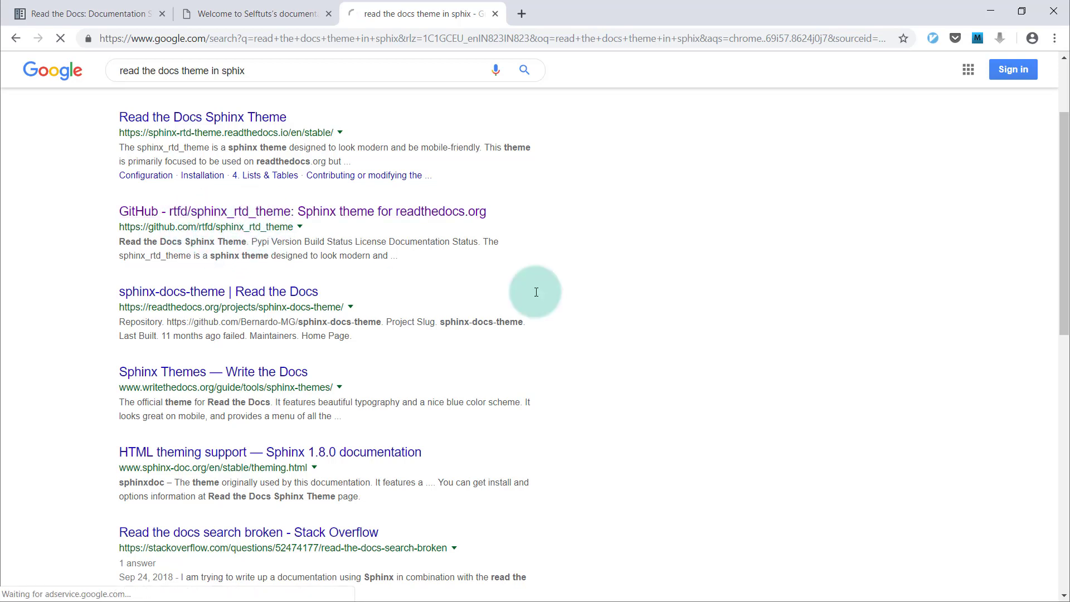
- Scroll the sphinx_rtd_theme README down to its pip Installing and Configuration sections
{"action": "left_click", "coordinate": [302, 211]}
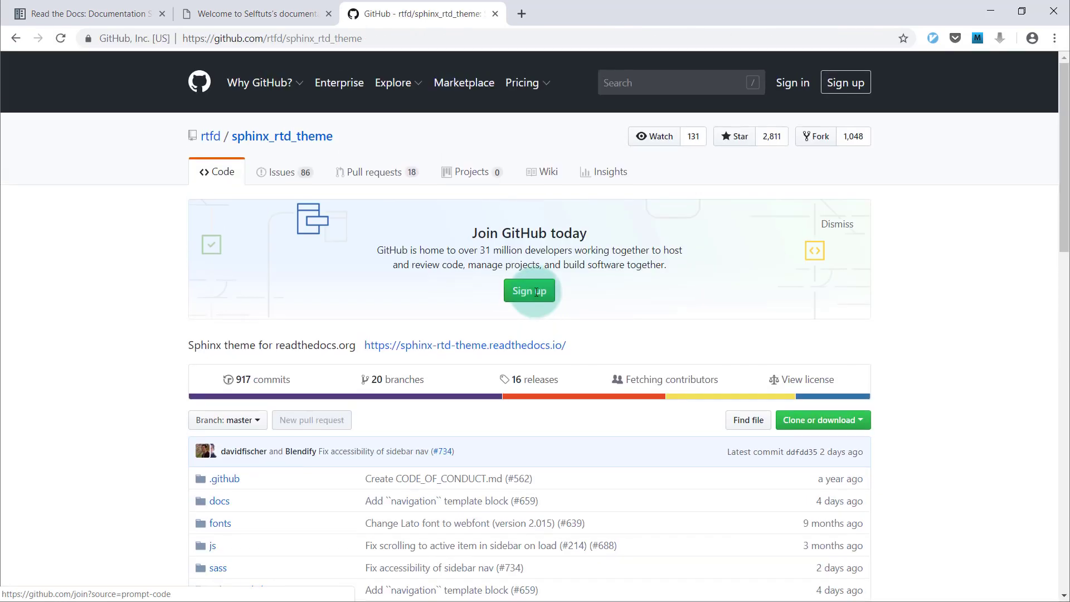
{"action": "scroll", "scroll_direction": "down", "scroll_amount": 3}
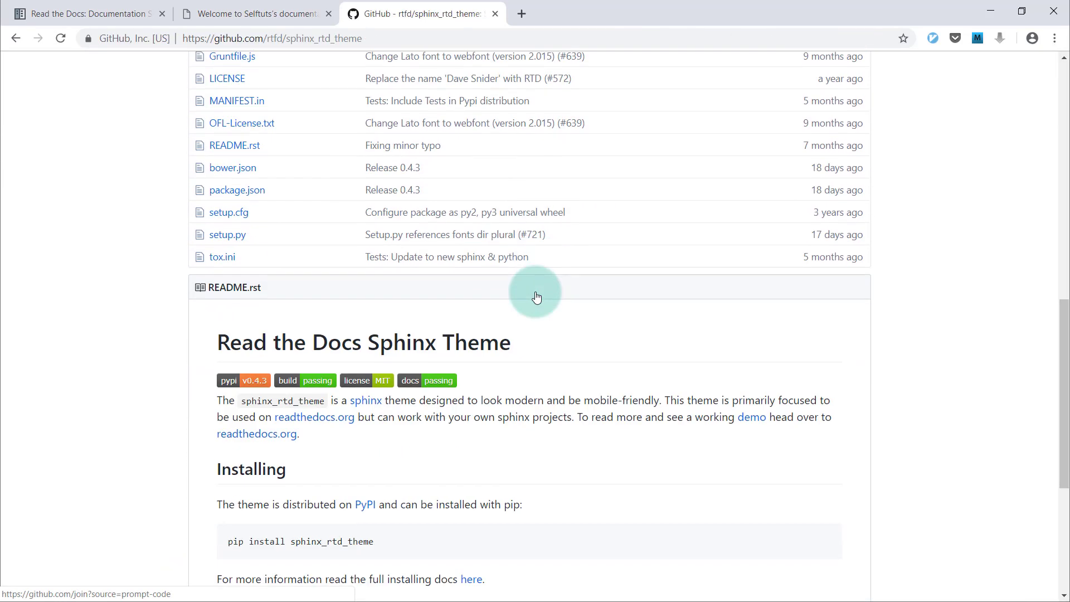
{"action": "scroll", "scroll_direction": "down", "scroll_amount": 3}
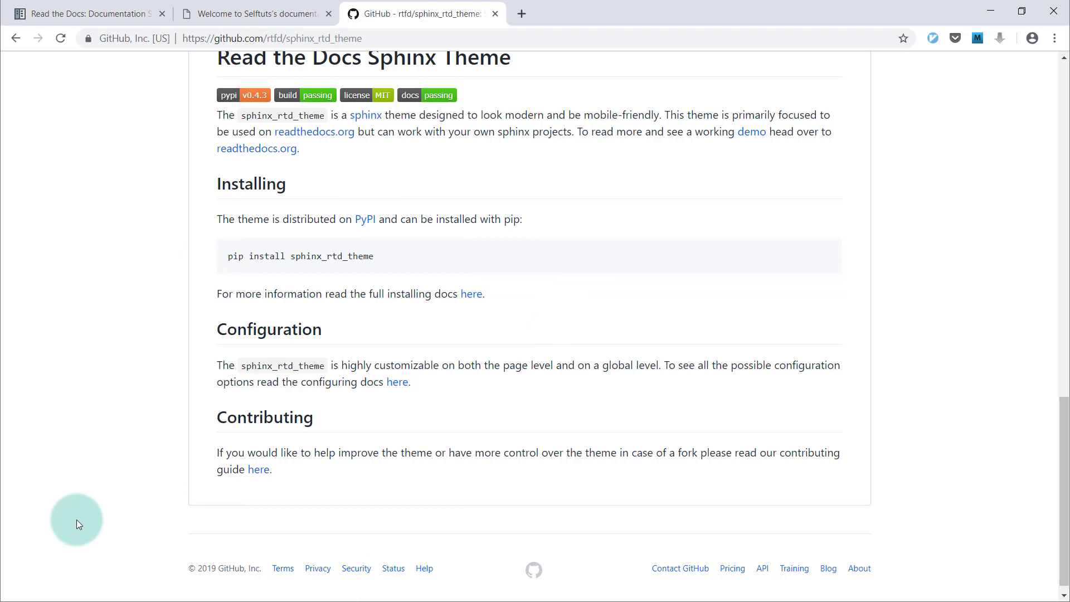
{"action": "mouse_move", "coordinate": [400, 395]}
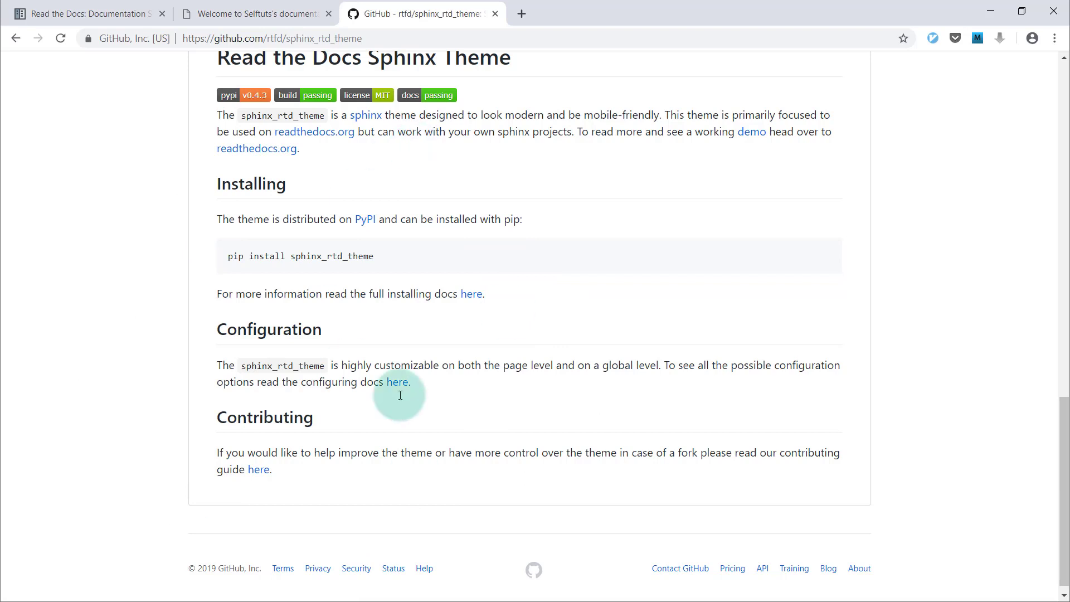
{"action": "mouse_move", "coordinate": [369, 251]}
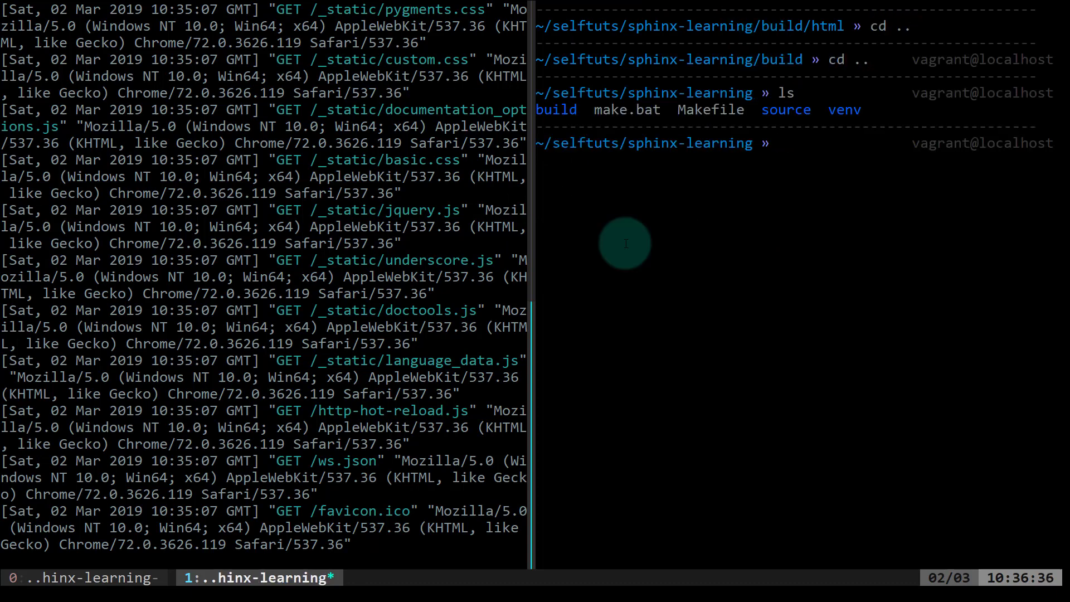
- Activate the project's virtual environment with source venv/bin/activate
{"action": "type", "text": "source"}
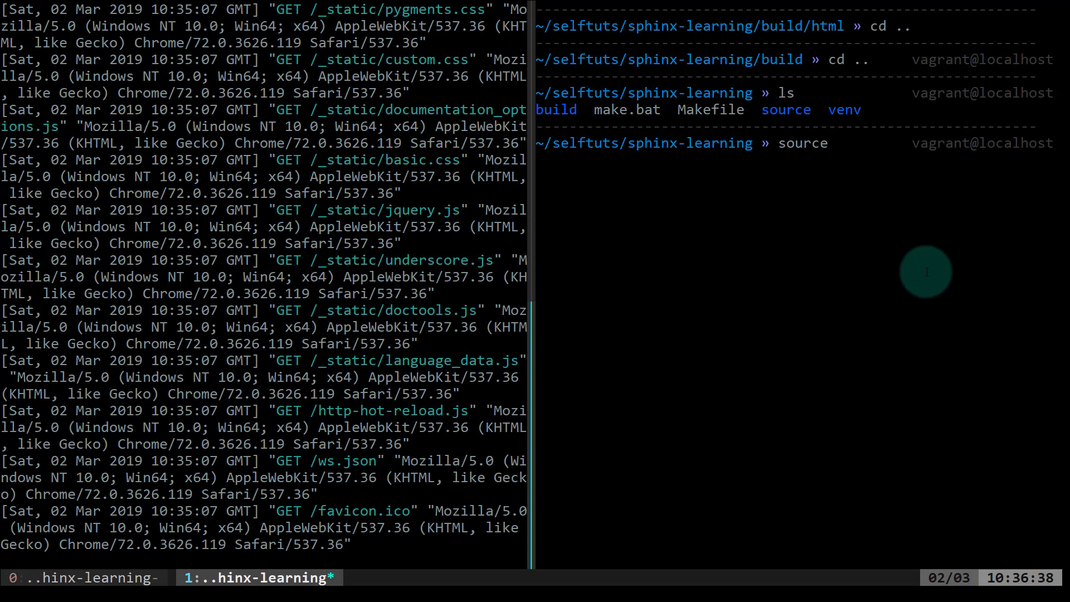
{"action": "type", "text": "ve"}
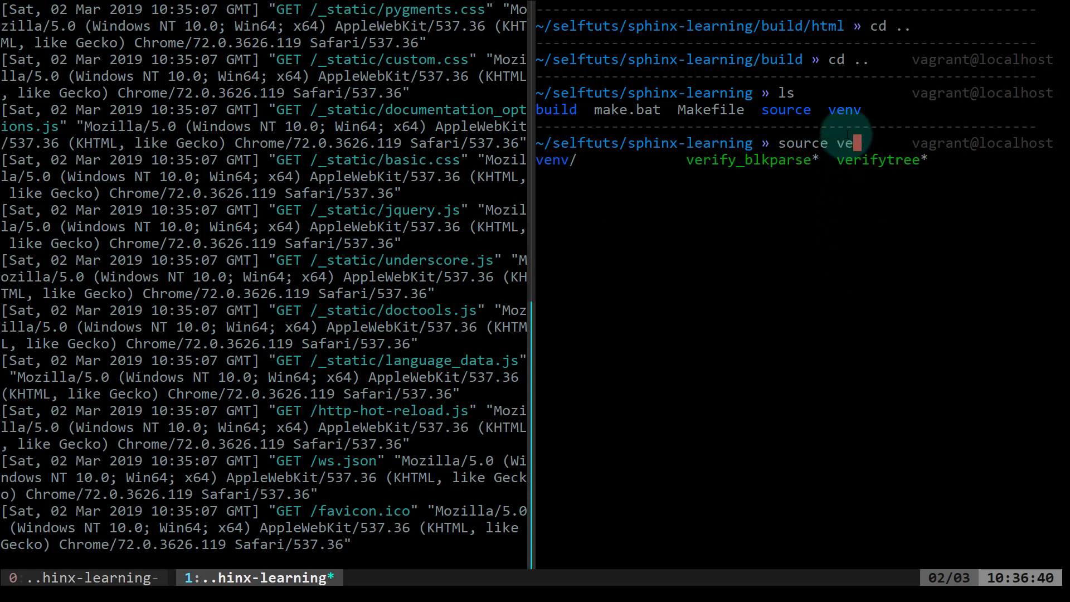
{"action": "type", "text": "nv/b"}
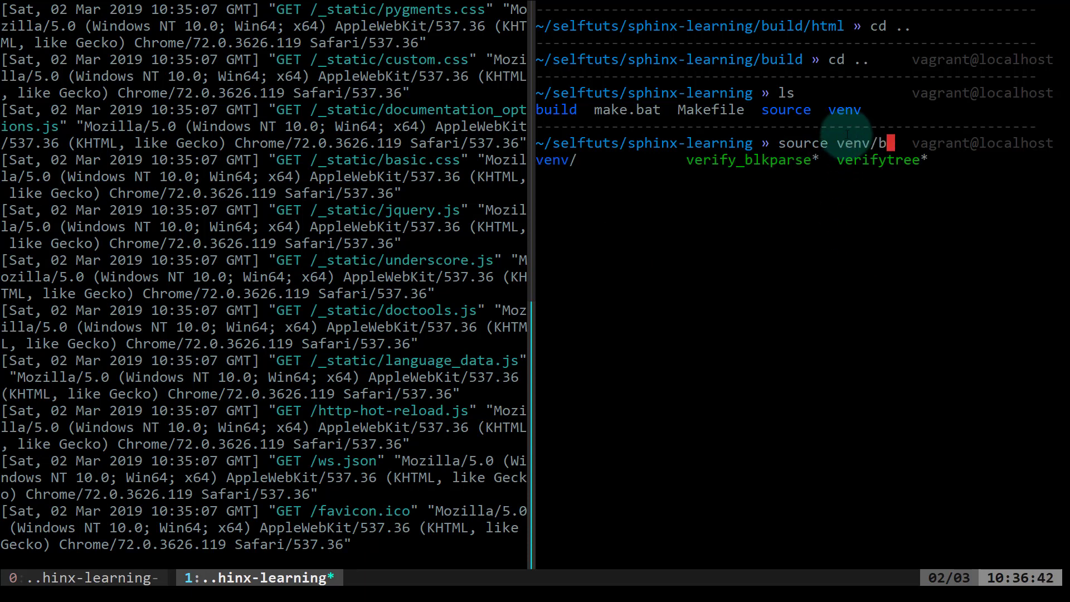
{"action": "key", "text": "Return"}
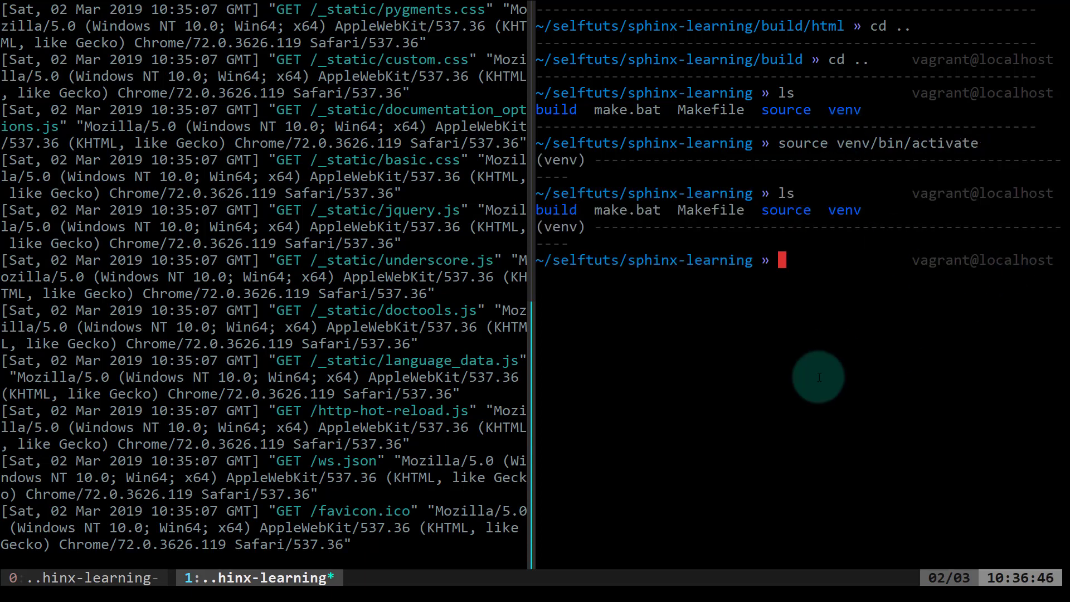
- Install sphinx_rtd_theme using pip3.4
{"action": "type", "text": "pip install sphinx_rtd_theme"}
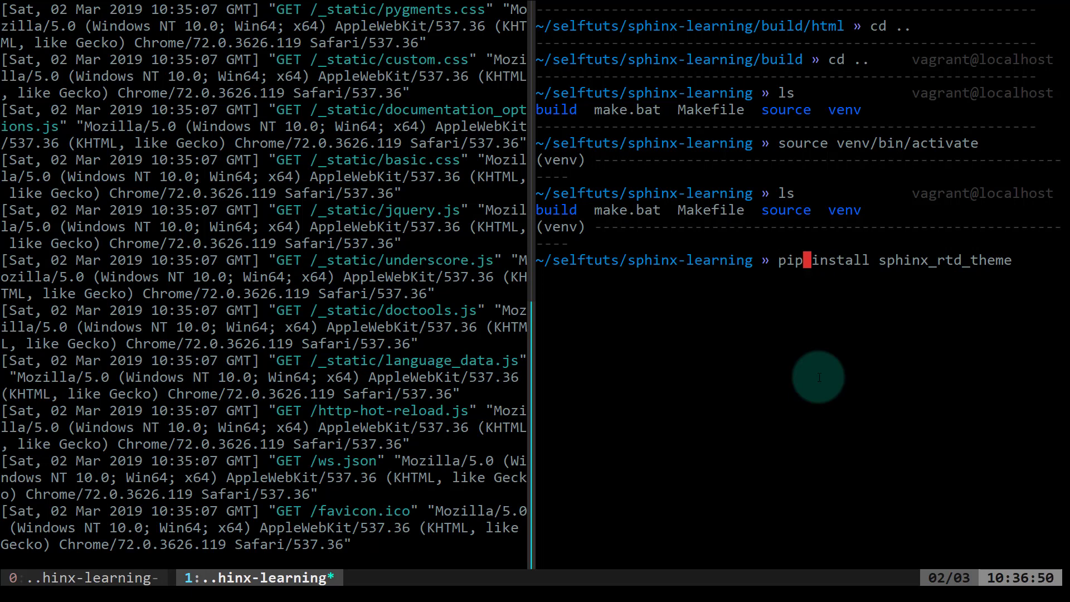
{"action": "type", "text": "3.4"}
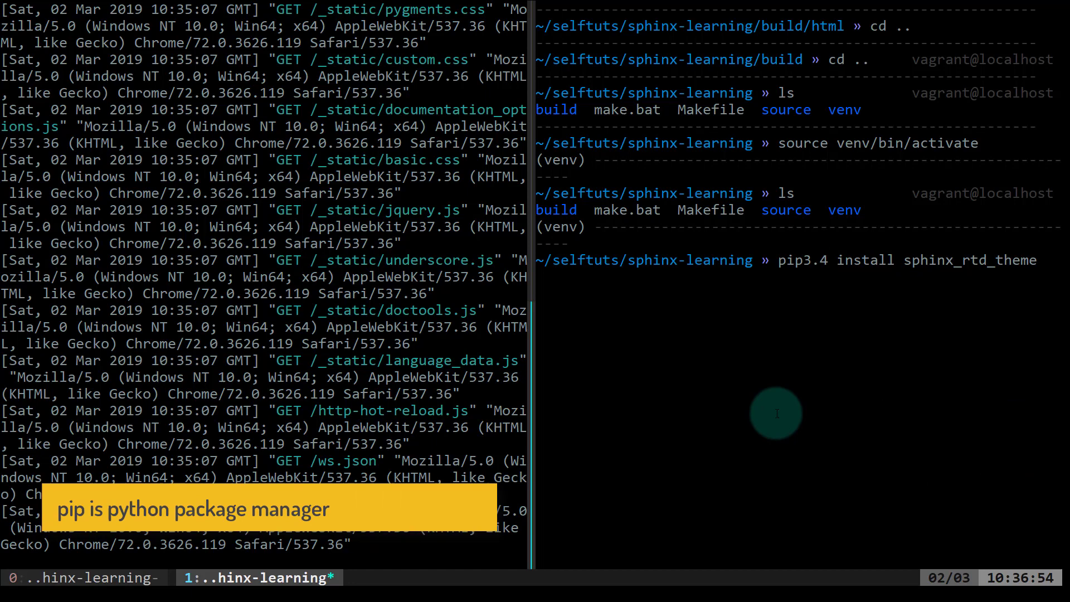
{"action": "mouse_move", "coordinate": [826, 266]}
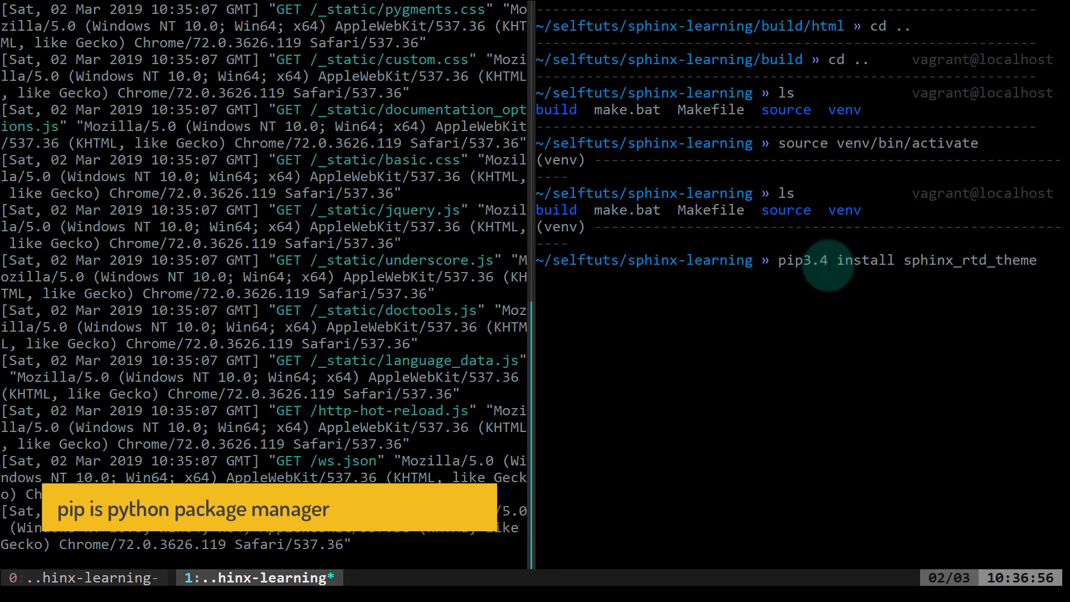
{"action": "key", "text": "Return"}
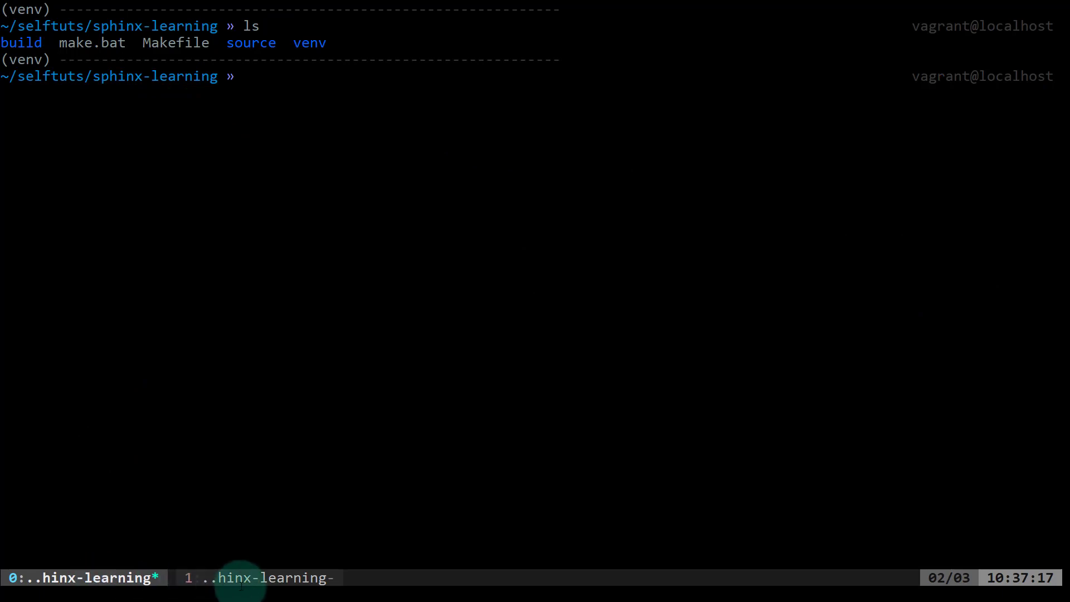
- List the project folder, launch vim, and open source/conf.py from NERDTree
{"action": "key", "text": "Return"}
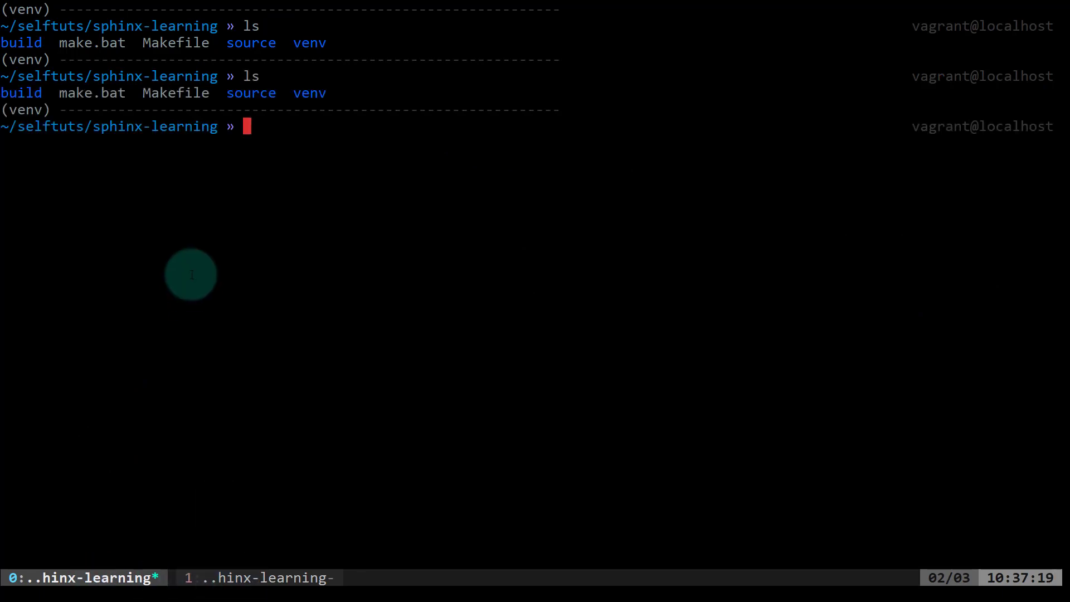
{"action": "type", "text": "vim"}
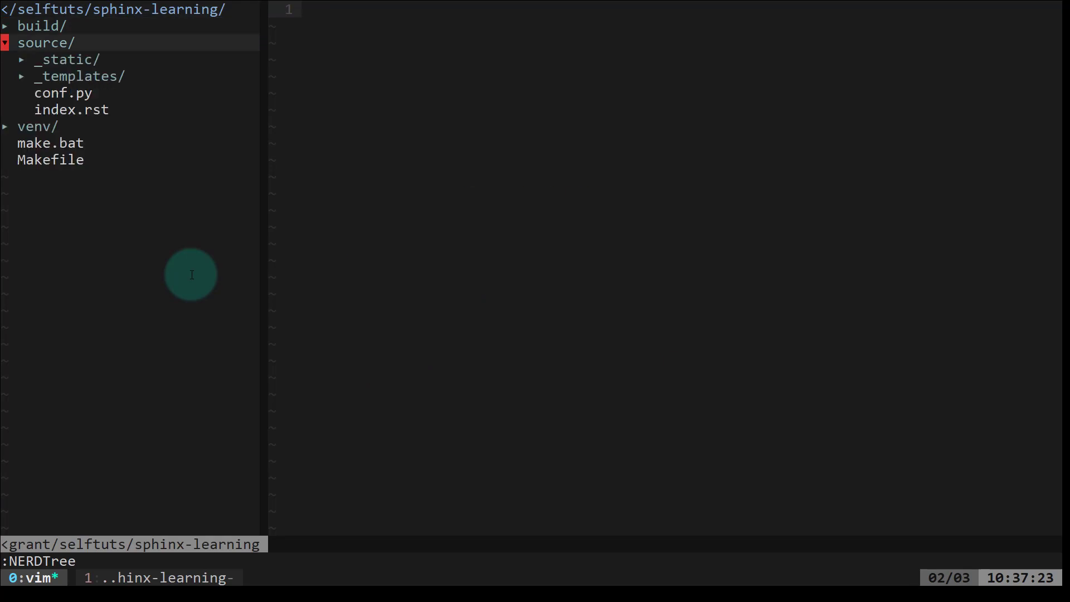
{"action": "left_click", "coordinate": [62, 93]}
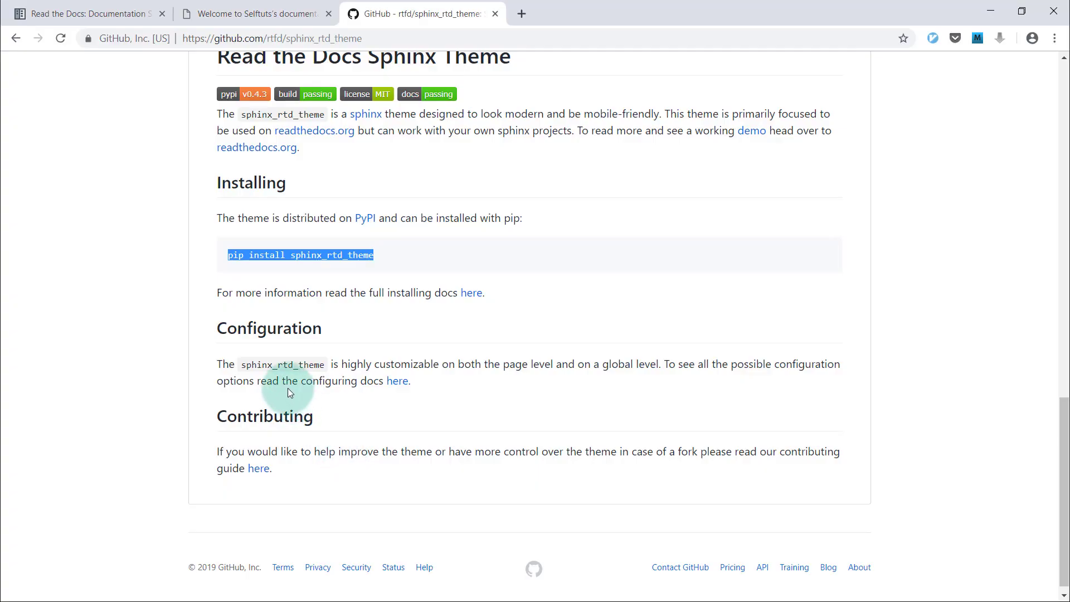
{"action": "double_click", "coordinate": [281, 364]}
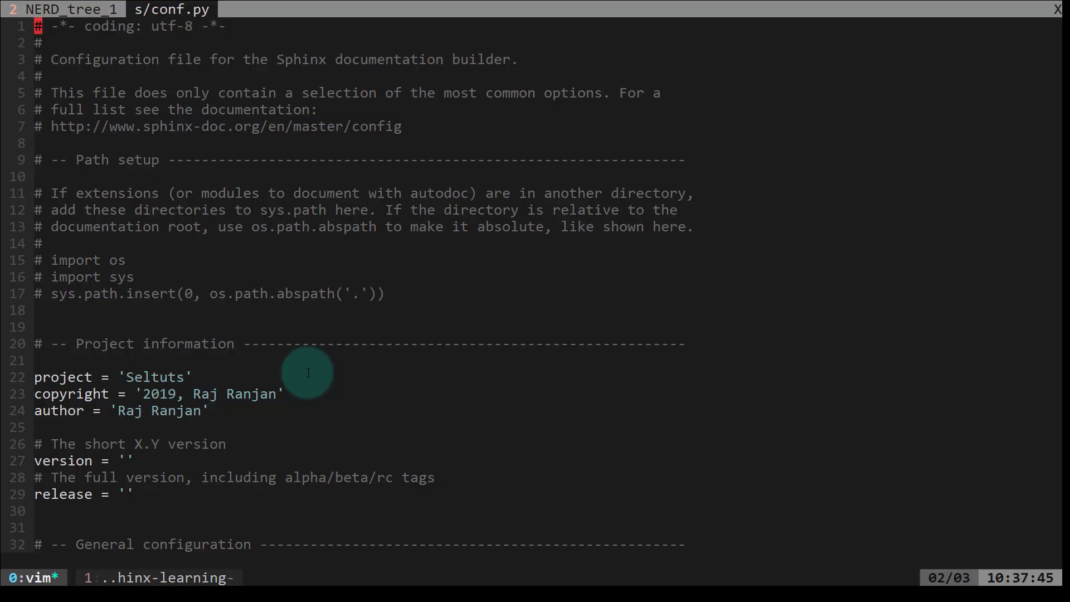
- Replace 'alabaster' with 'sphinx_rtd_theme' in conf.py's html_theme setting
{"action": "scroll", "scroll_direction": "down", "scroll_amount": 3}
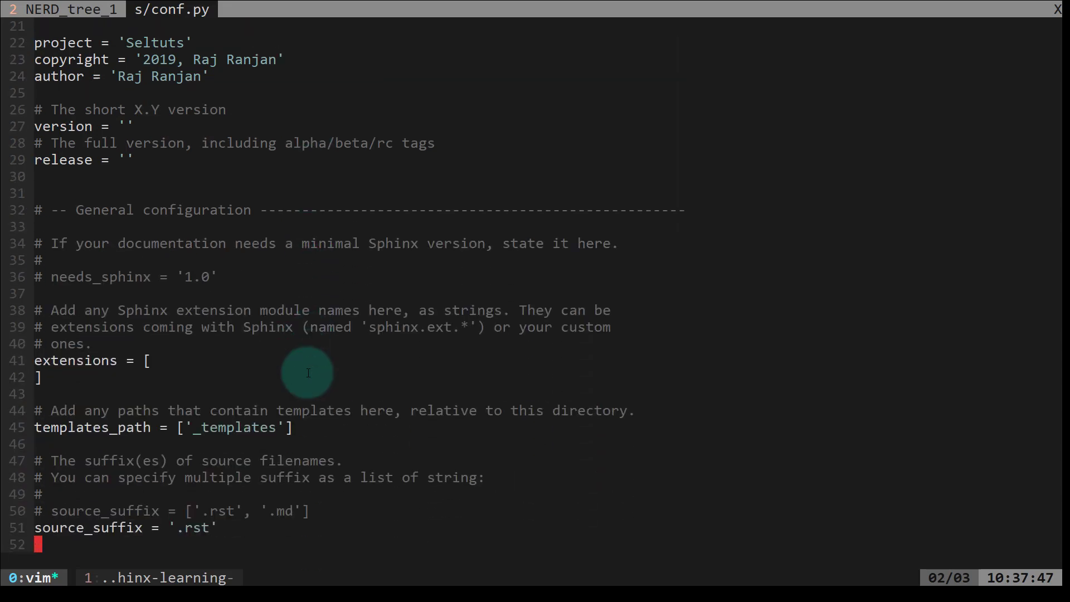
{"action": "scroll", "scroll_direction": "down", "scroll_amount": 3}
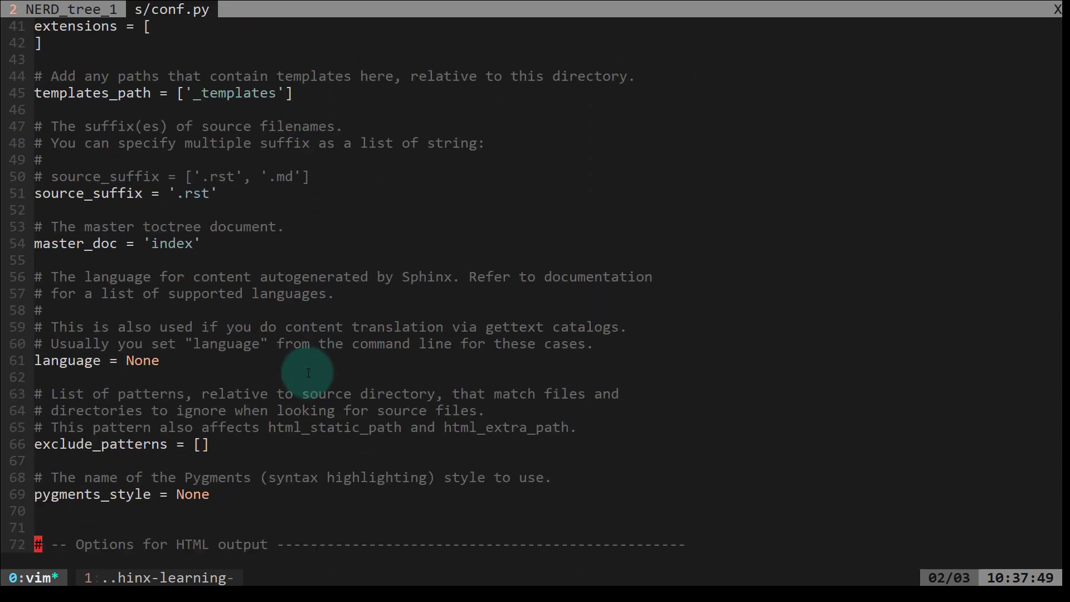
{"action": "scroll", "scroll_direction": "down", "scroll_amount": 3}
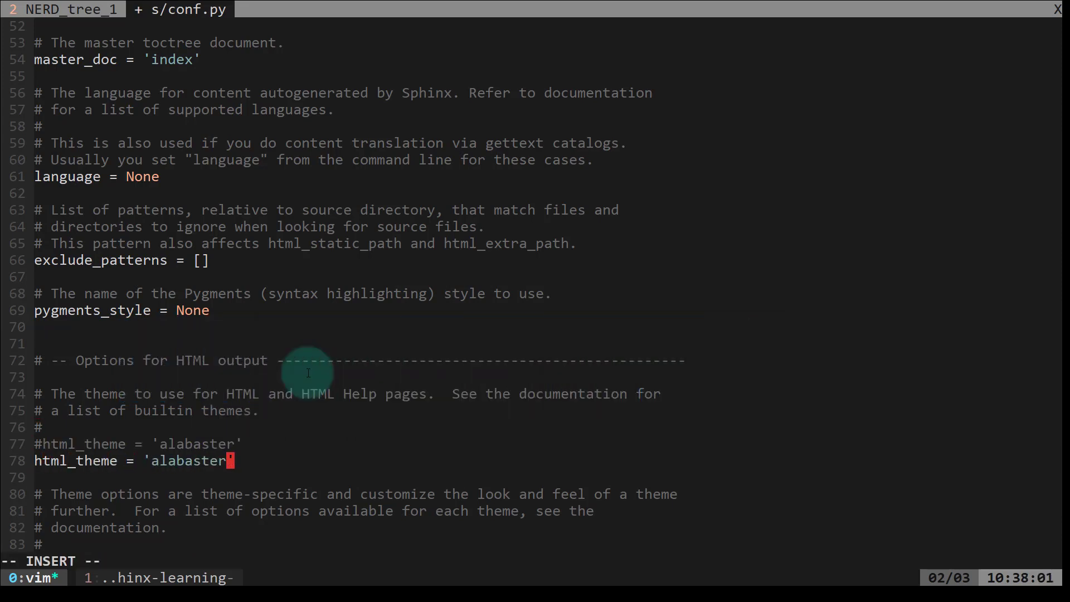
{"action": "type", "text": "sphinx_rtd_theme"}
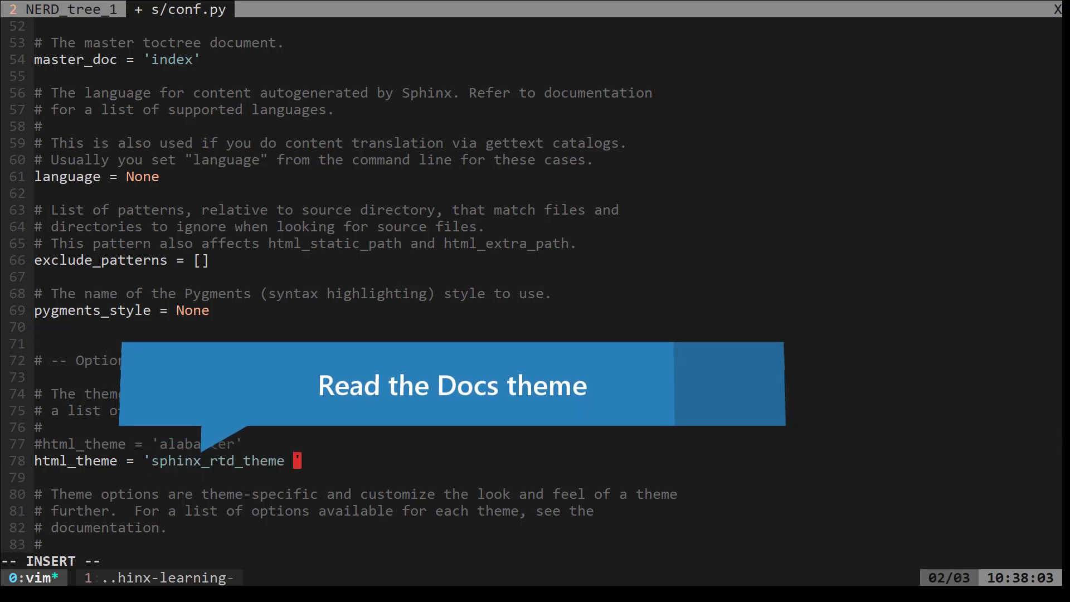
{"action": "key", "text": "Escape"}
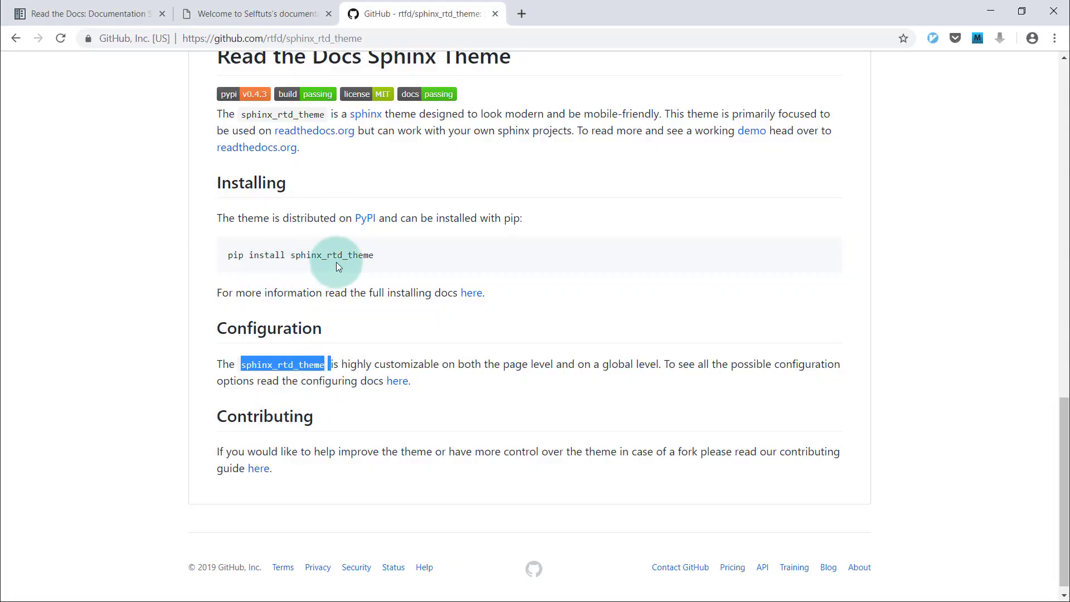
{"action": "mouse_move", "coordinate": [367, 264]}
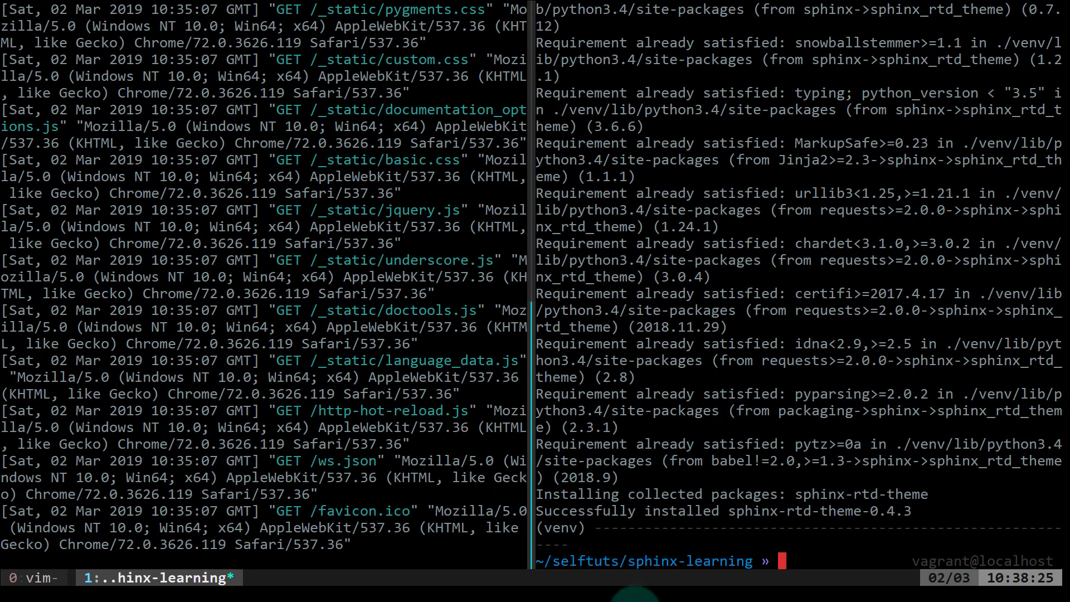
- Reactivate the venv and rerun make html until the build succeeds
{"action": "type", "text": "source venv/bin/ac"}
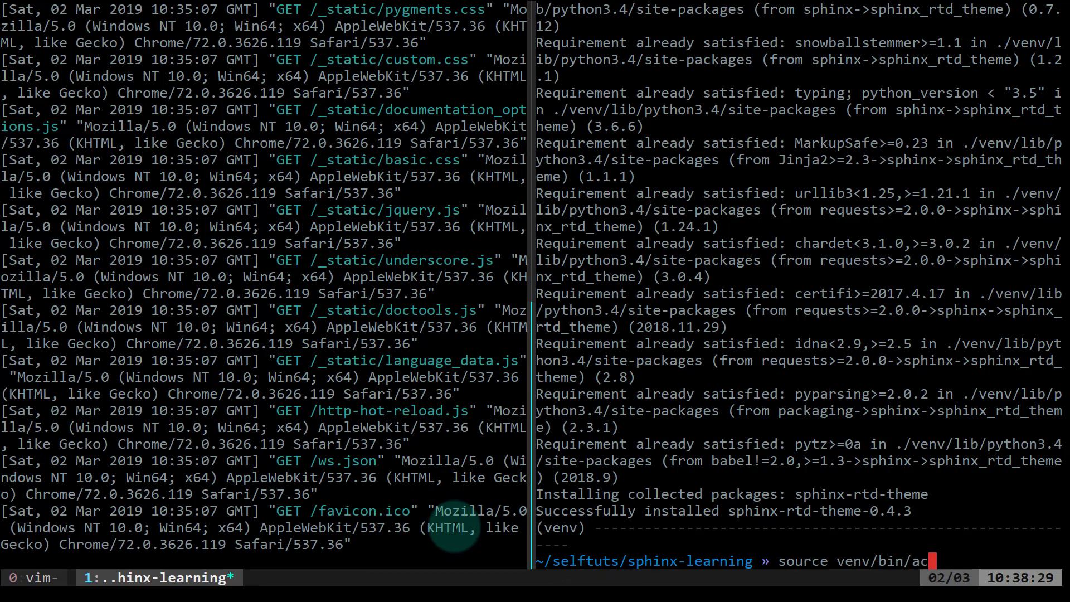
{"action": "key", "text": "Return"}
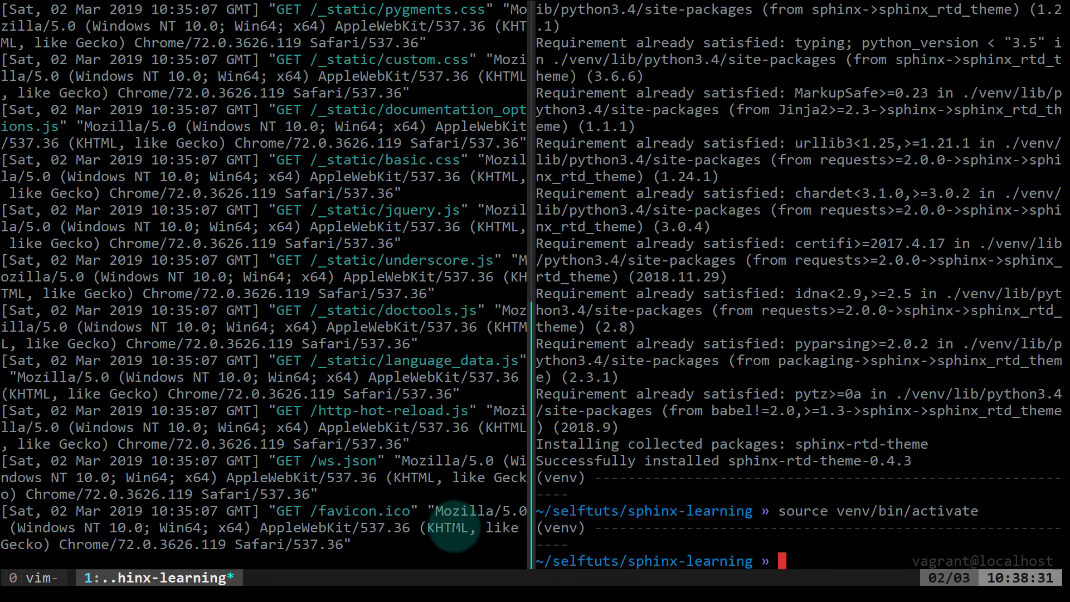
{"action": "type", "text": "make html"}
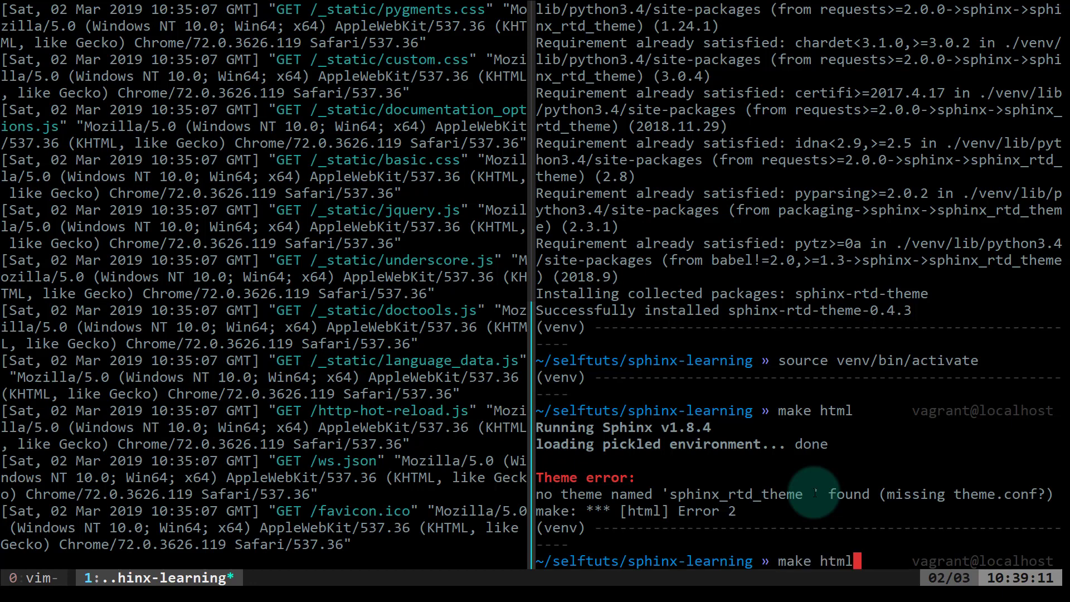
{"action": "key", "text": "Return"}
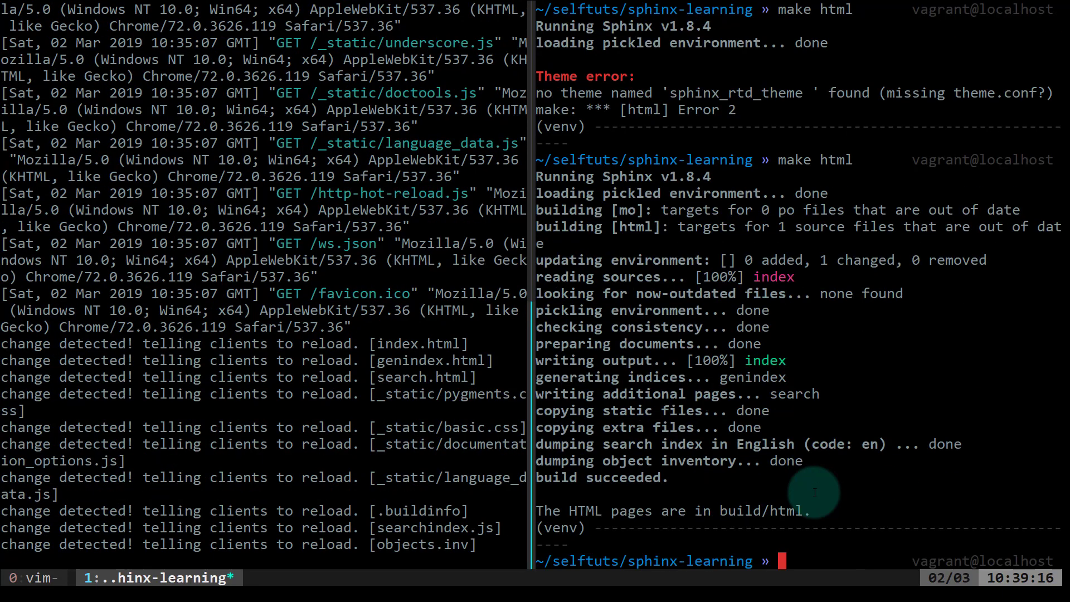
{"action": "mouse_move", "coordinate": [721, 345]}
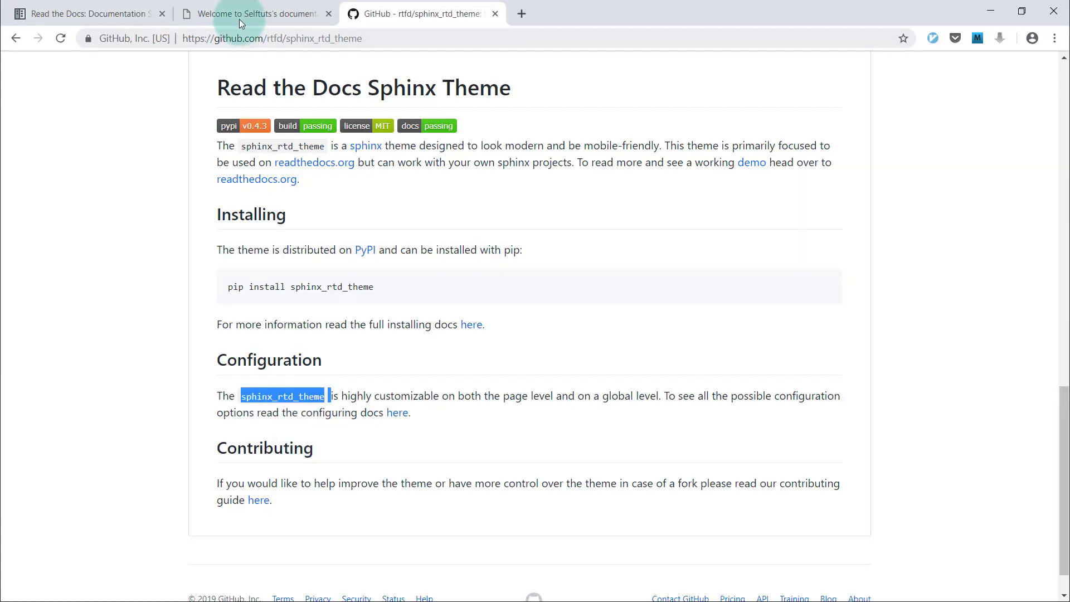
- Switch to the localhost:9000 'Welcome to Selftuts's documentation' tab
{"action": "left_click", "coordinate": [256, 14]}
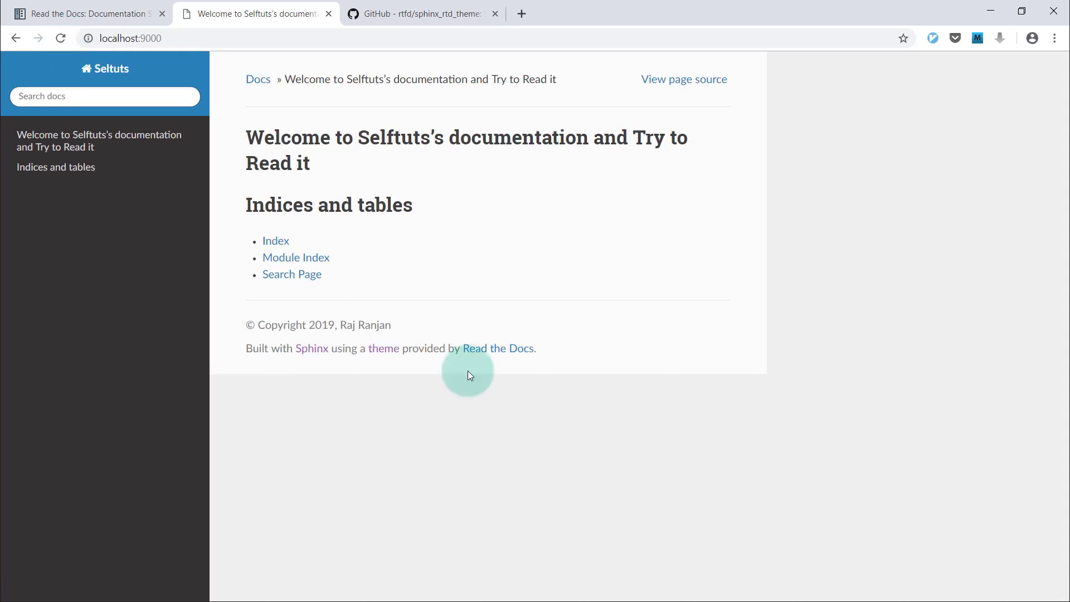
{"action": "mouse_move", "coordinate": [54, 351]}
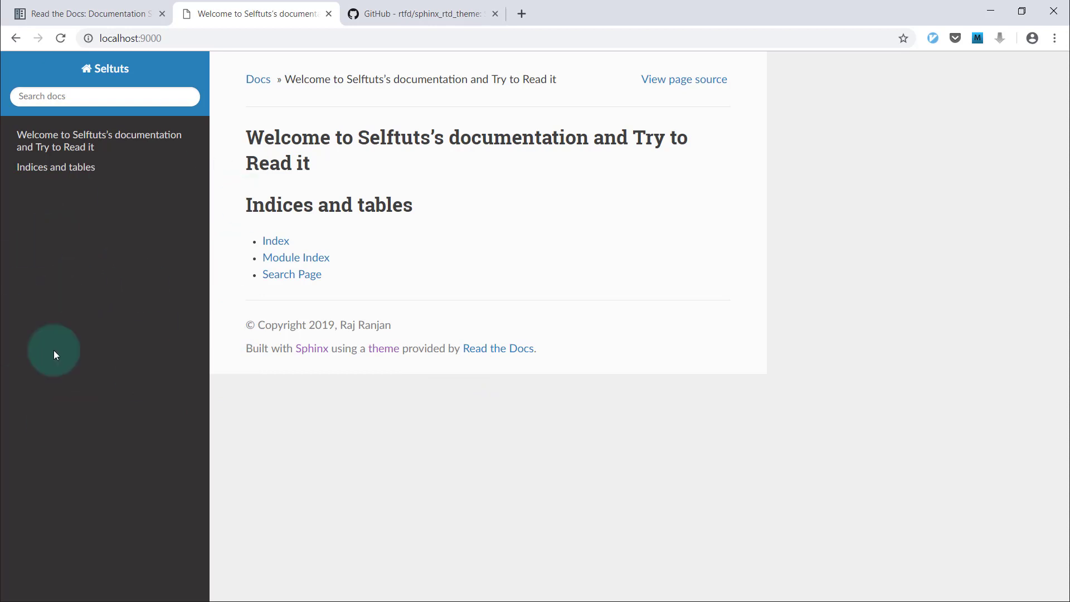
{"action": "mouse_move", "coordinate": [548, 366]}
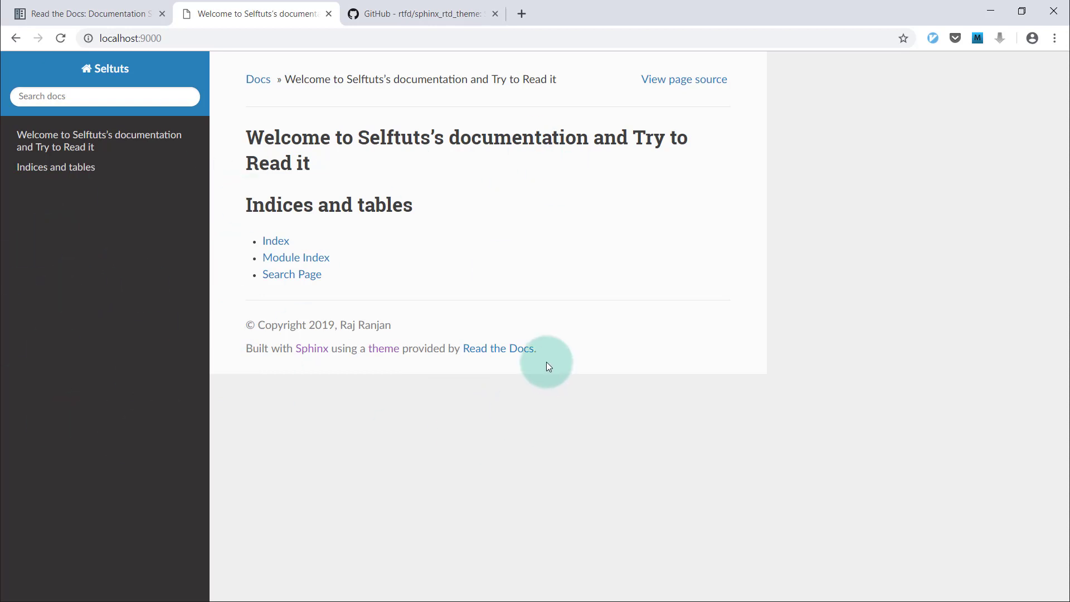
{"action": "mouse_move", "coordinate": [515, 428]}
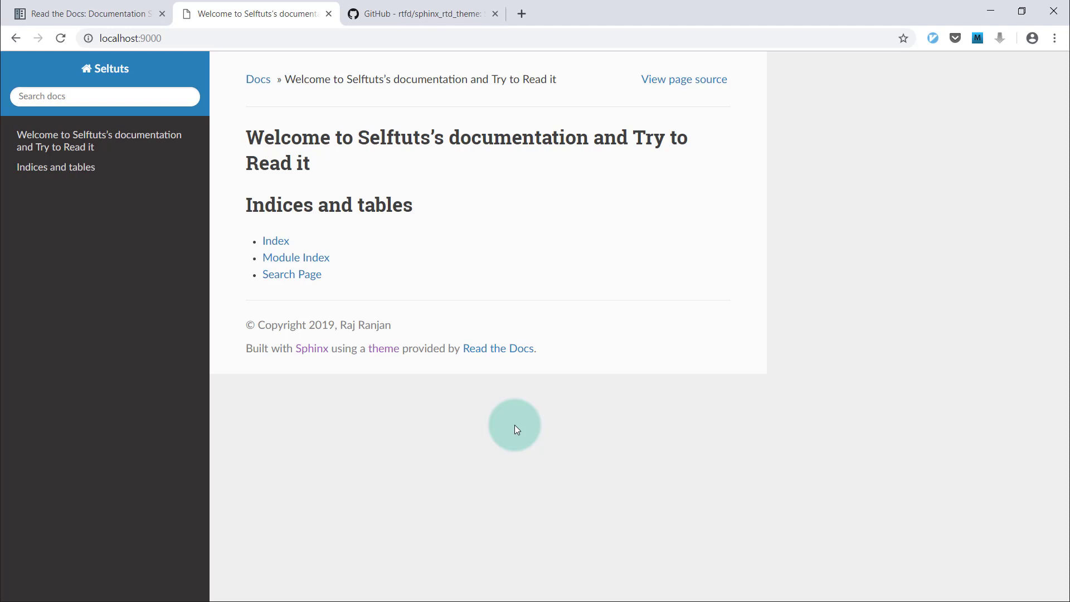